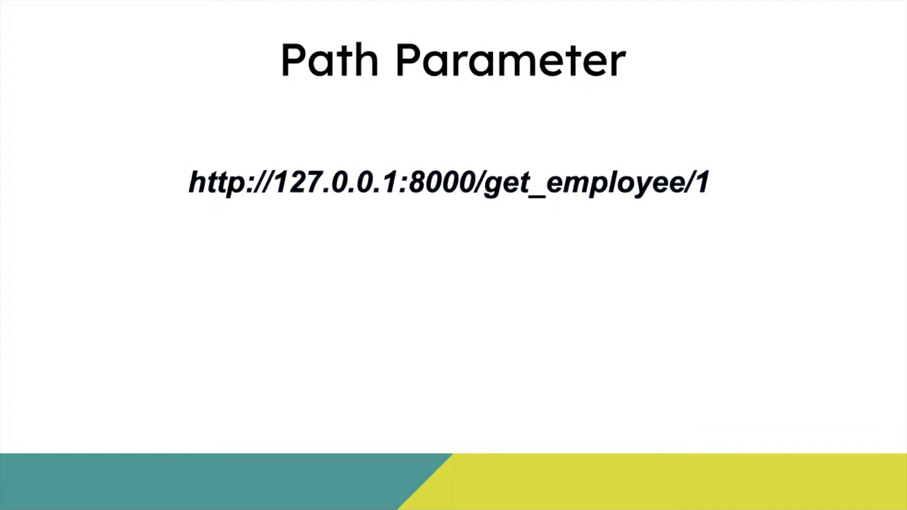
mouse_move(717, 456)
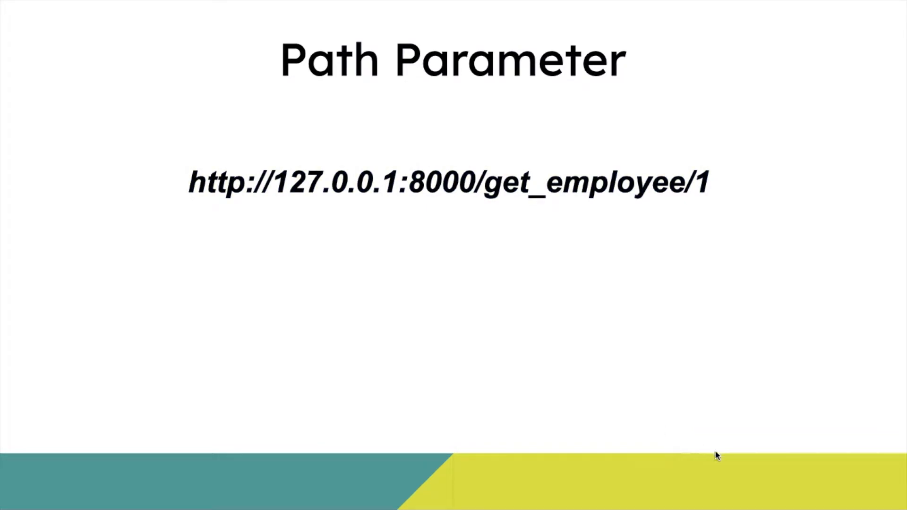
mouse_move(694, 175)
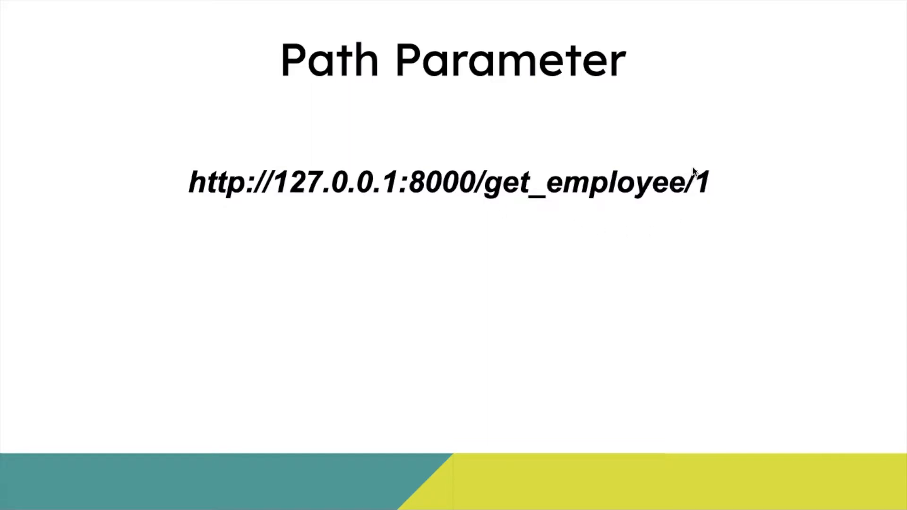
mouse_move(737, 193)
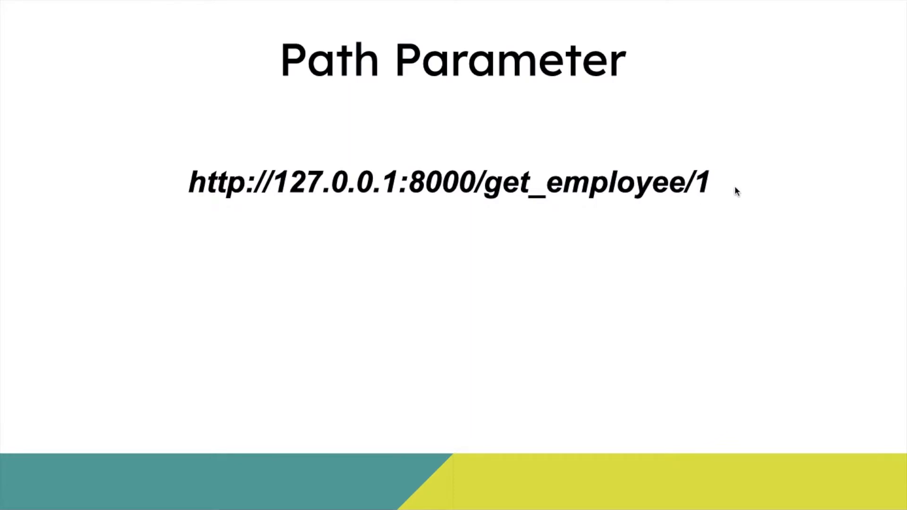
mouse_move(719, 220)
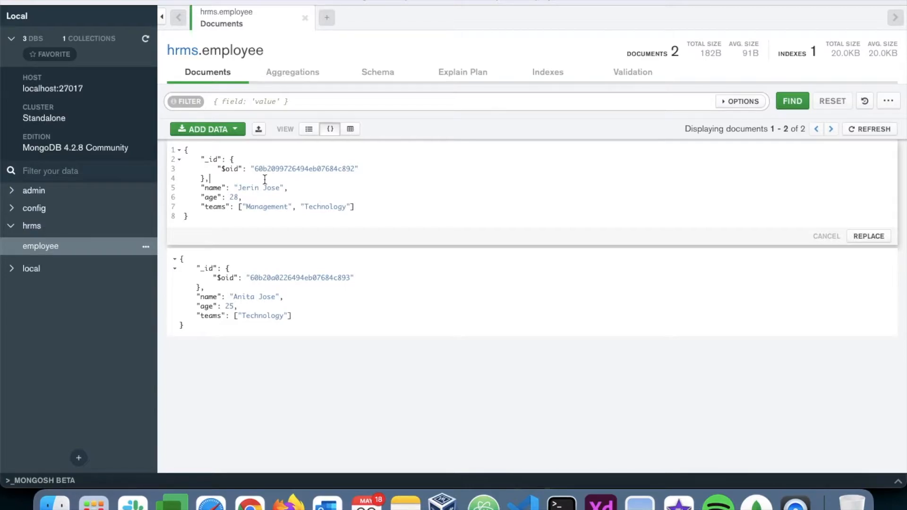
- Add "emp_id": 1 to the first employee document and save it
text("em)
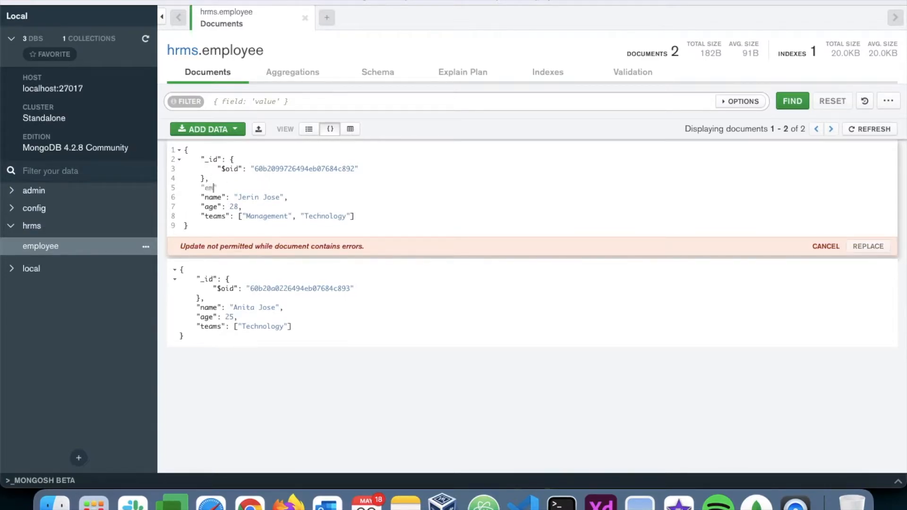
text(p_id")
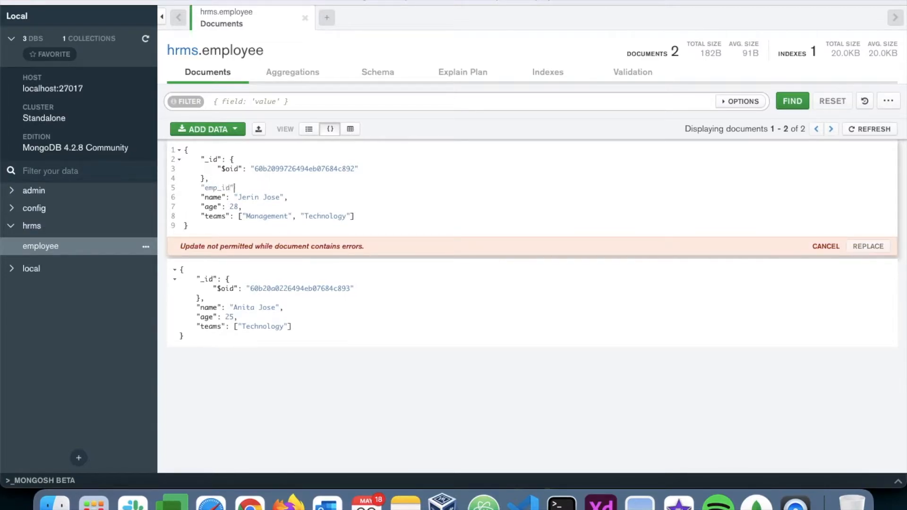
text(:1,)
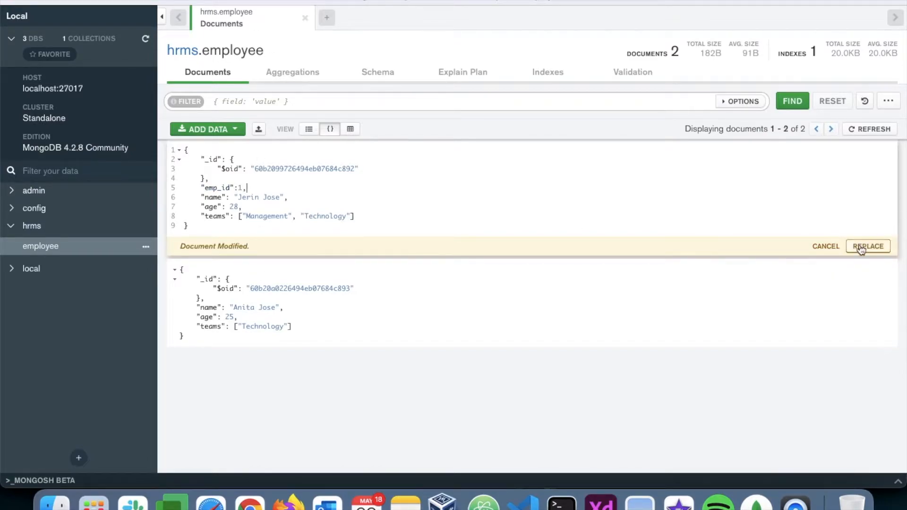
click(867, 245)
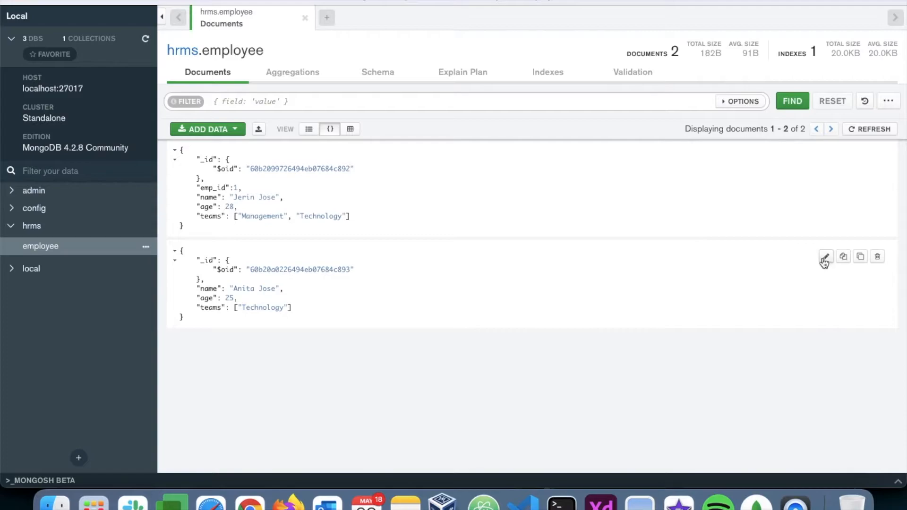
- Add emp_id 2 to the second employee document and save it
click(825, 257)
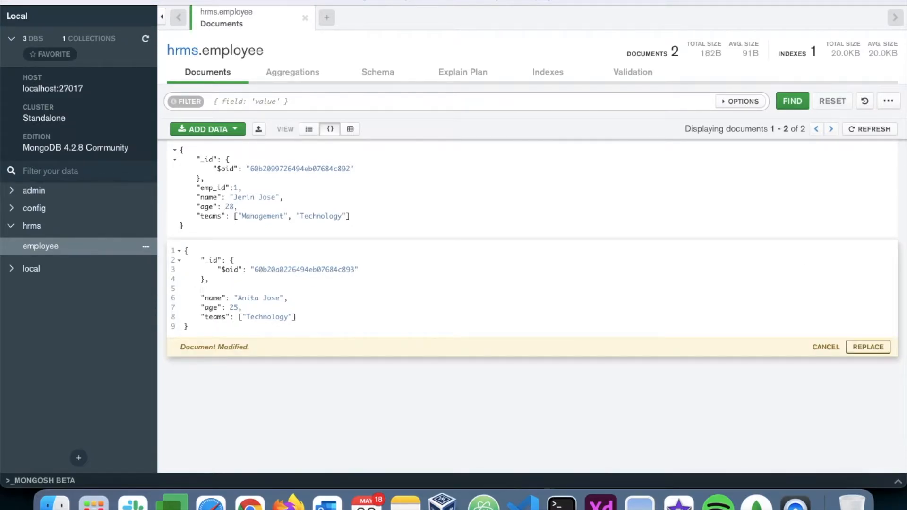
text(emp_id":2)
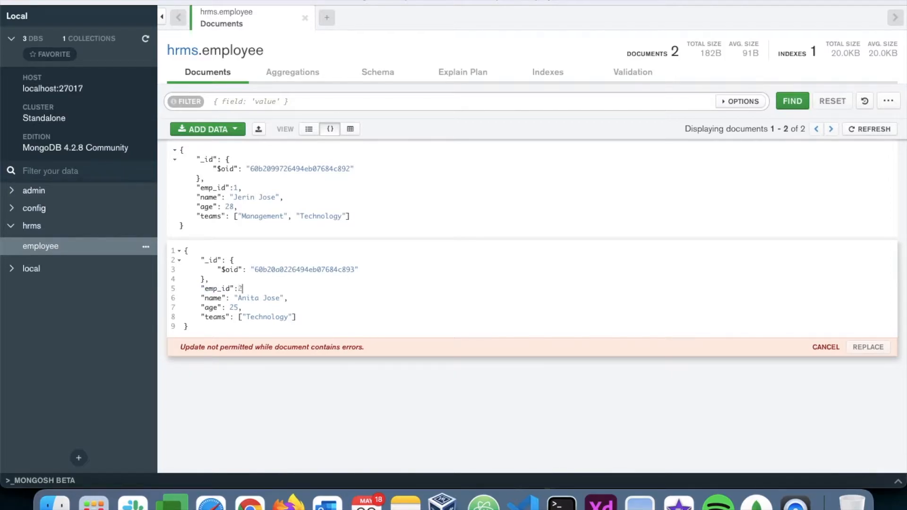
text(,)
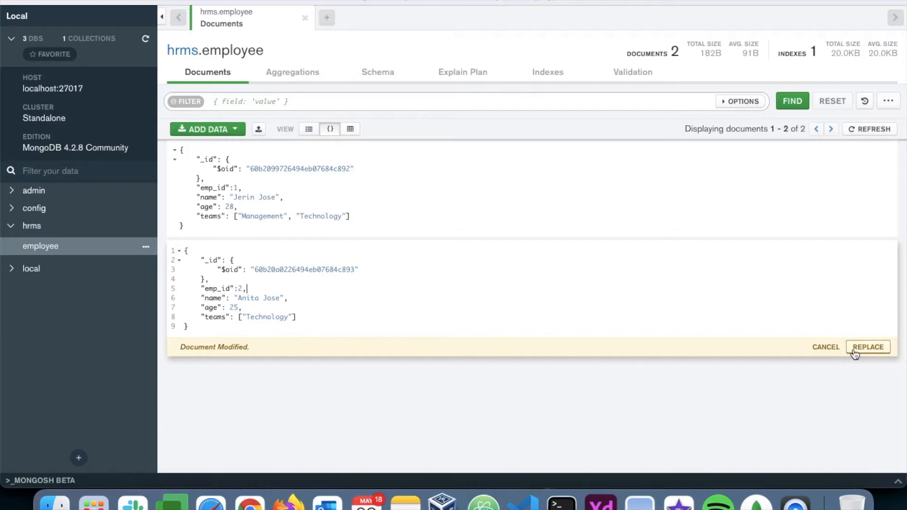
click(867, 347)
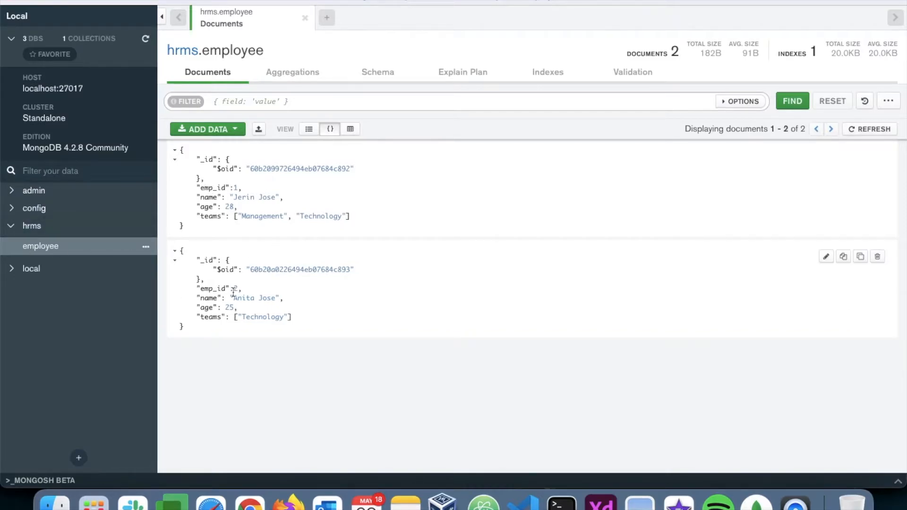
mouse_move(268, 373)
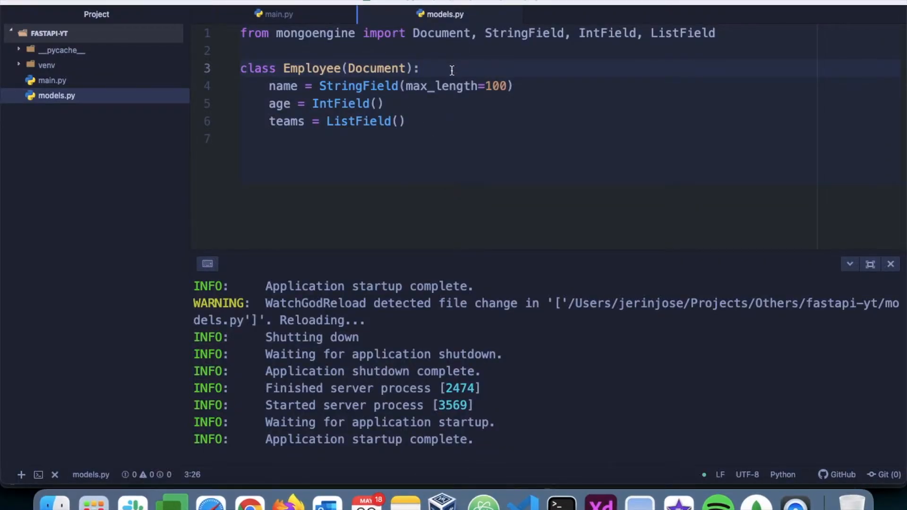
- Add emp_id = IntField() to the Employee class in models.py, then switch to main.py
text(emp_)
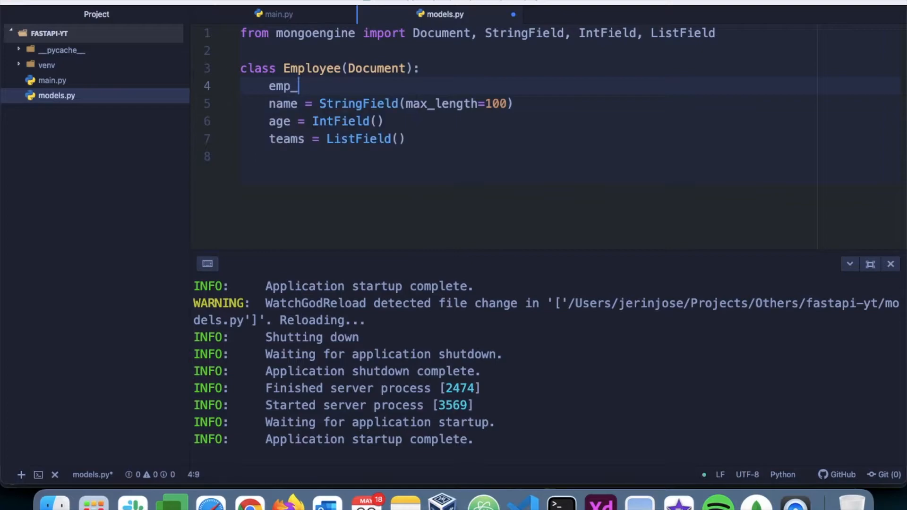
text(id =)
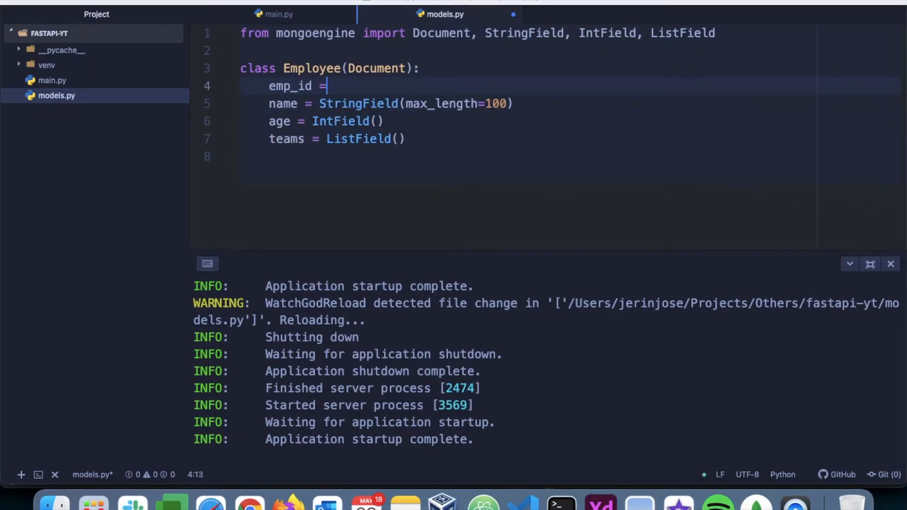
text(IntField()
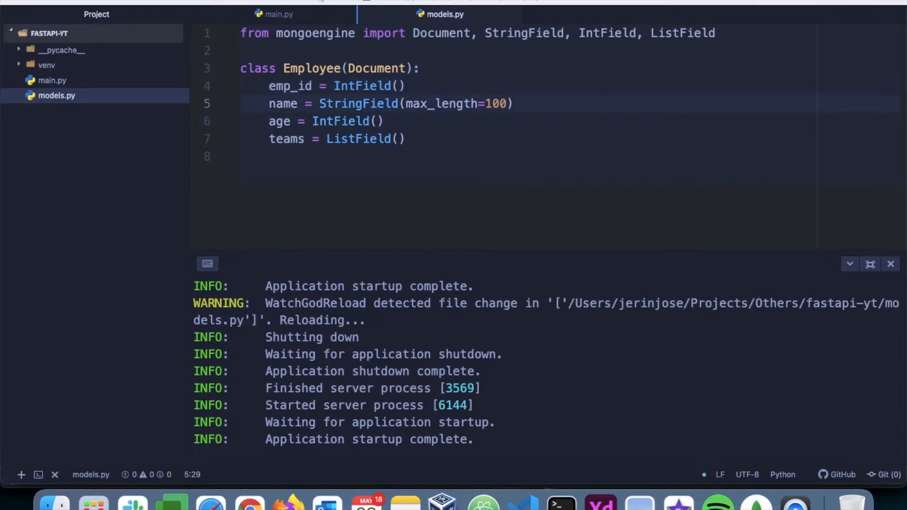
click(278, 14)
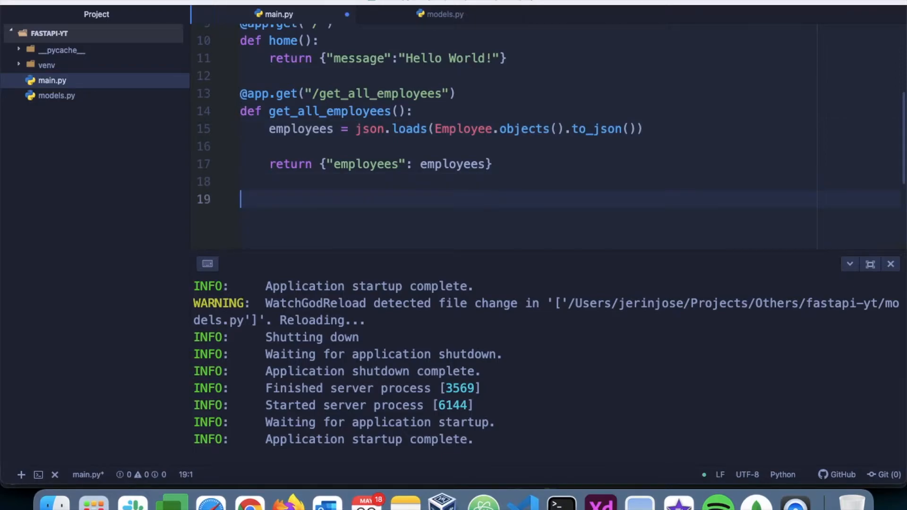
text(@app)
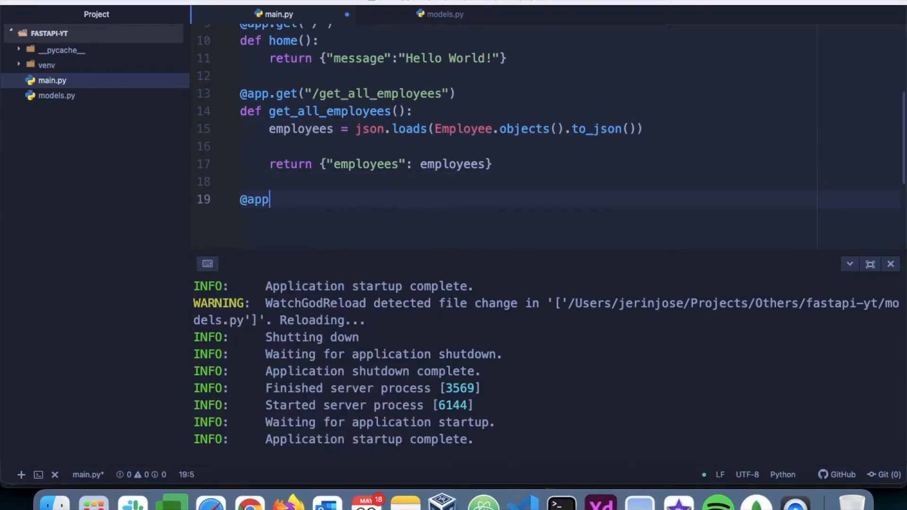
text(.get())
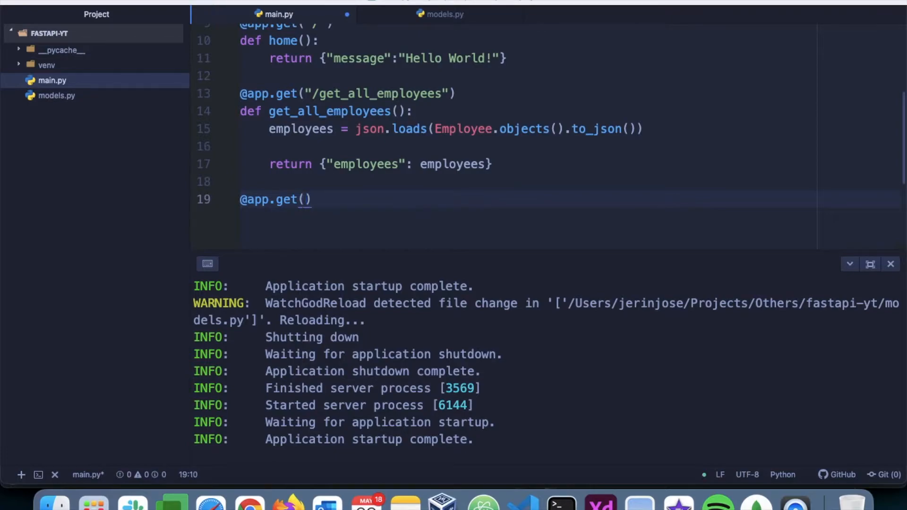
text("/g")
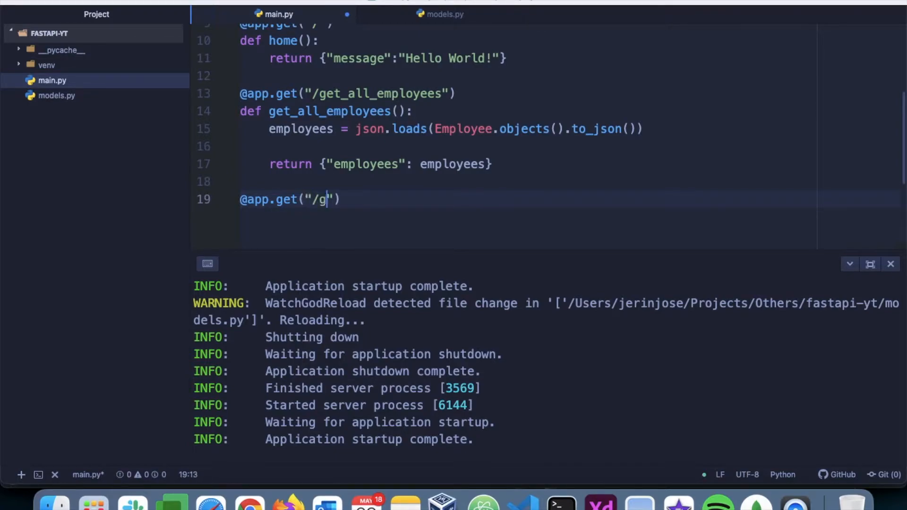
text(et_employee/)
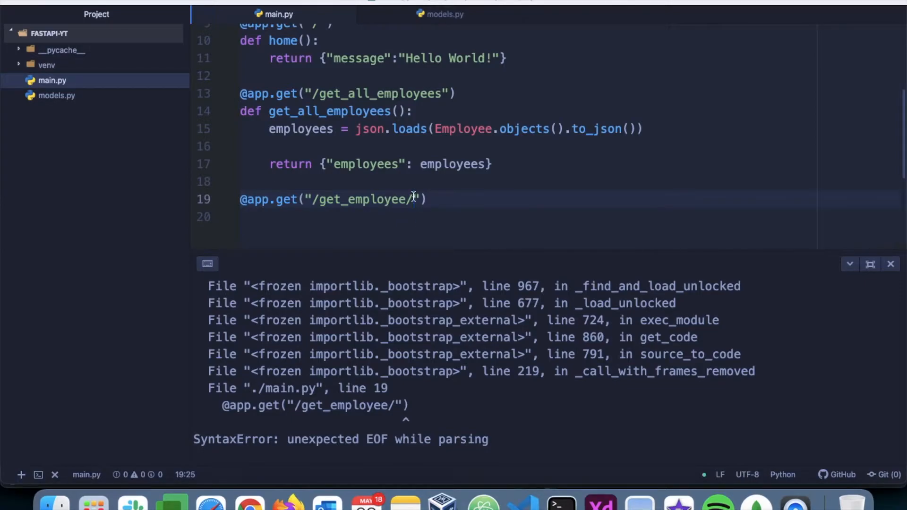
text({emp})
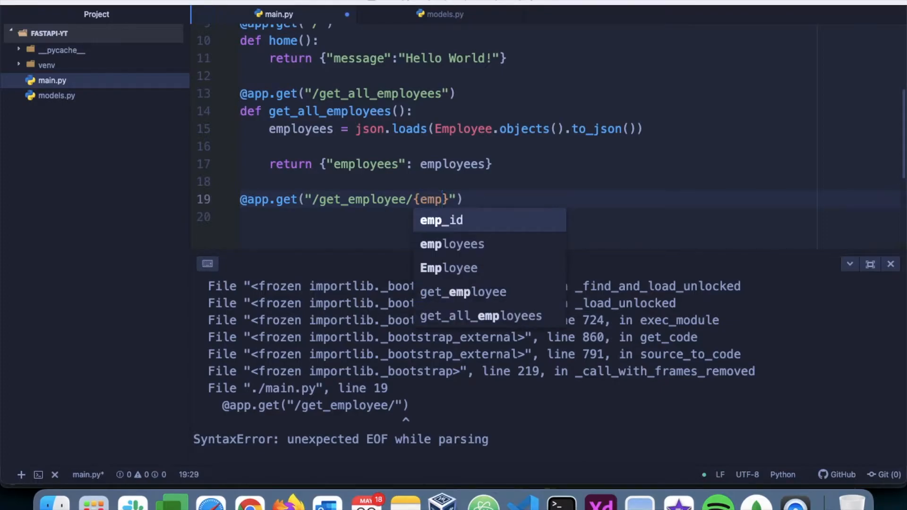
click(441, 220)
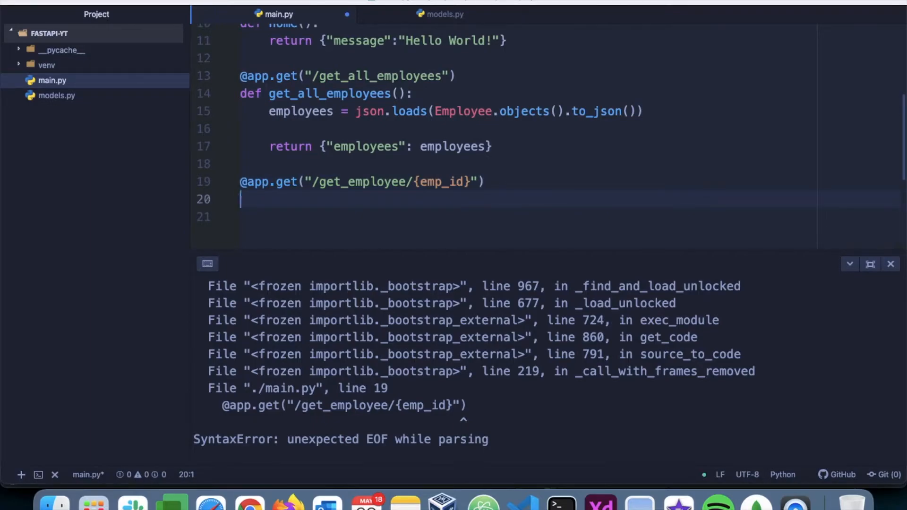
- Define get_employee taking emp_id and printing emp_id in its body
text(def get_employee()
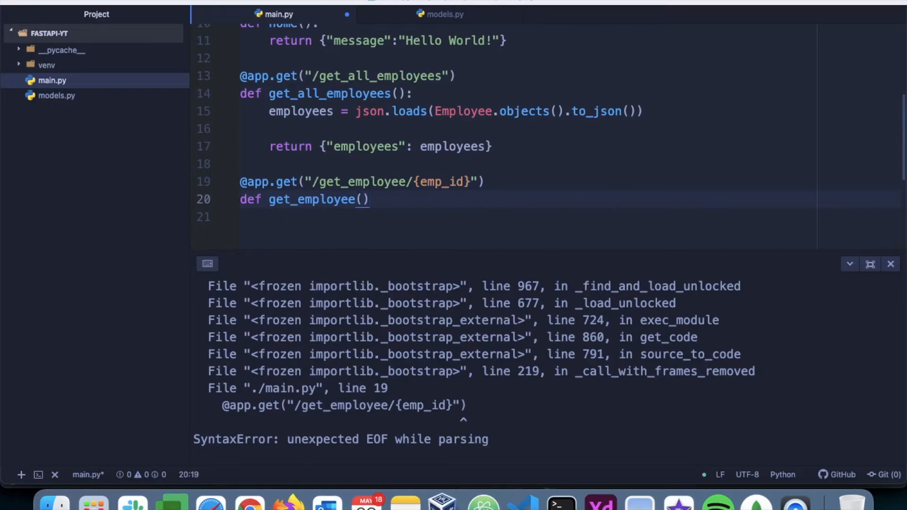
text(:)
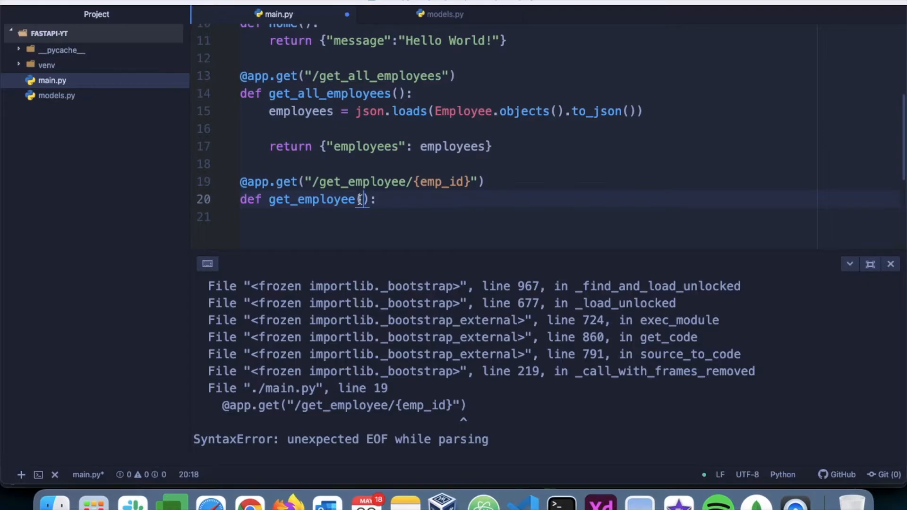
text(emp_id)
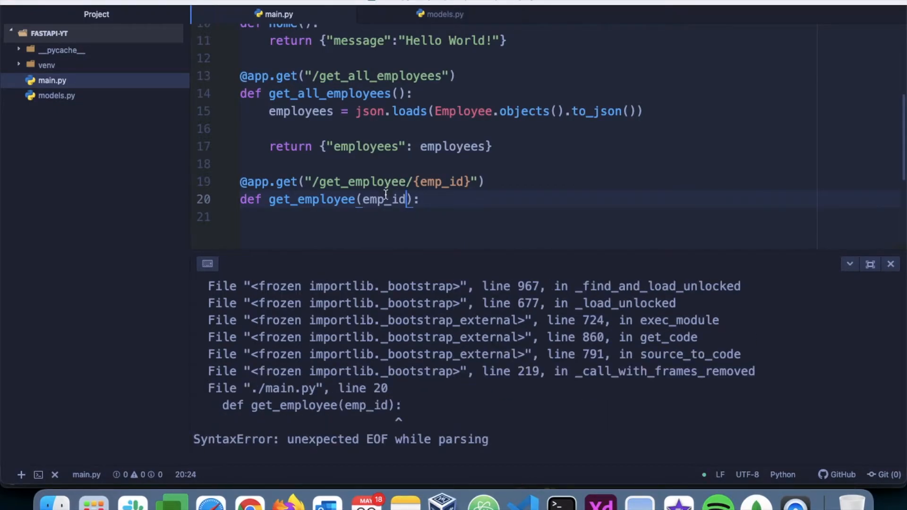
mouse_move(324, 199)
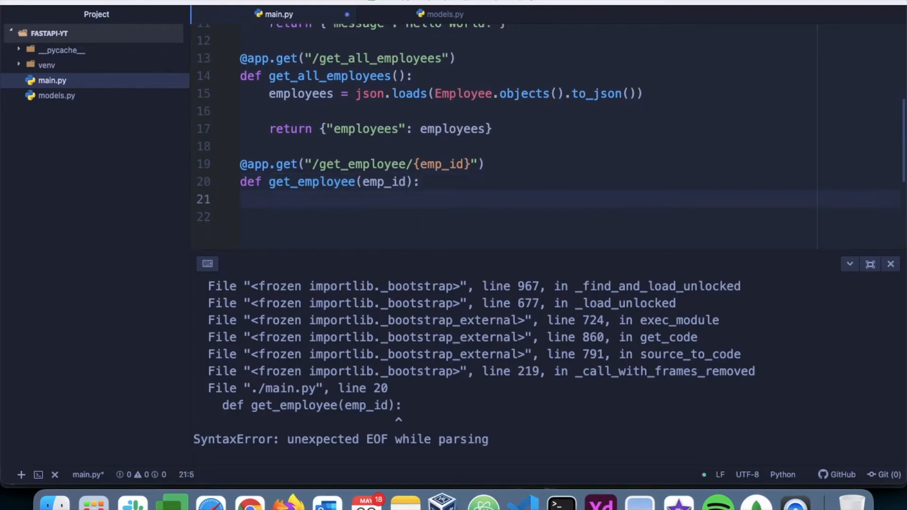
text(print()
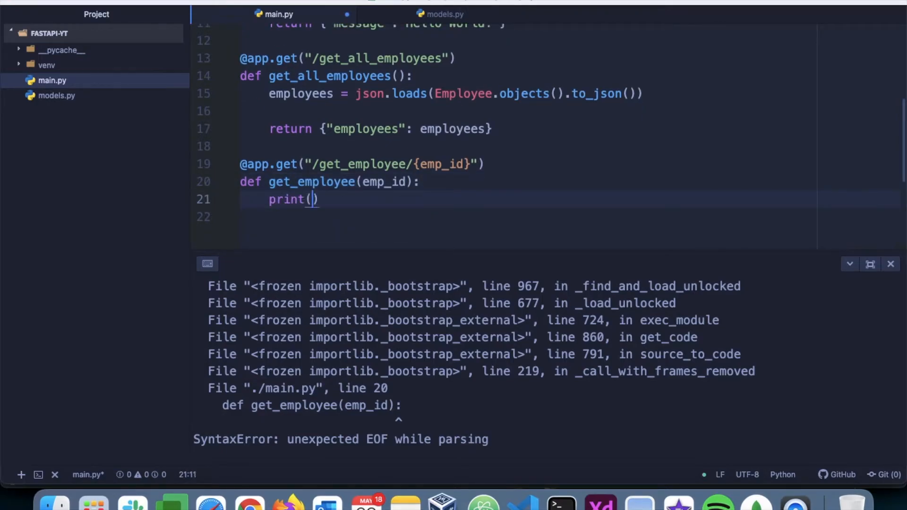
text(emp_id)
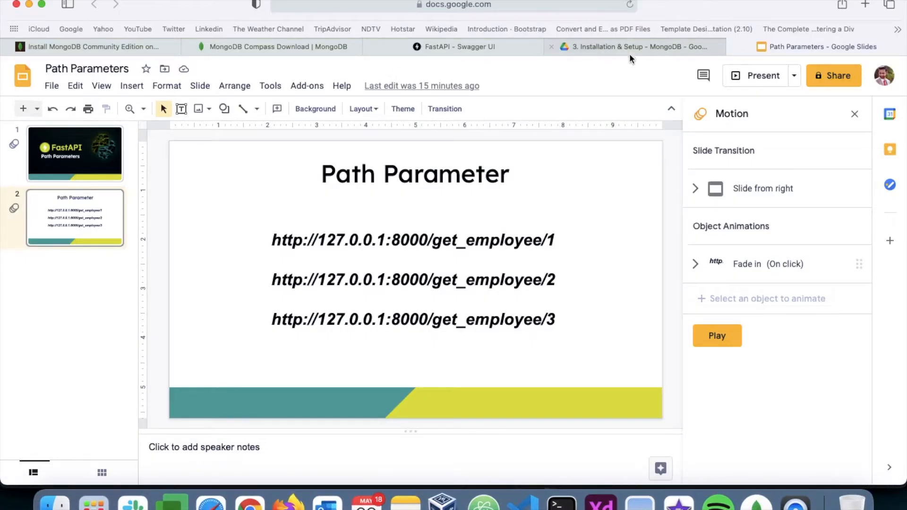
- Load 127.0.0.1:8000/docs, try out get_employee and enter emp_id 1
click(457, 4)
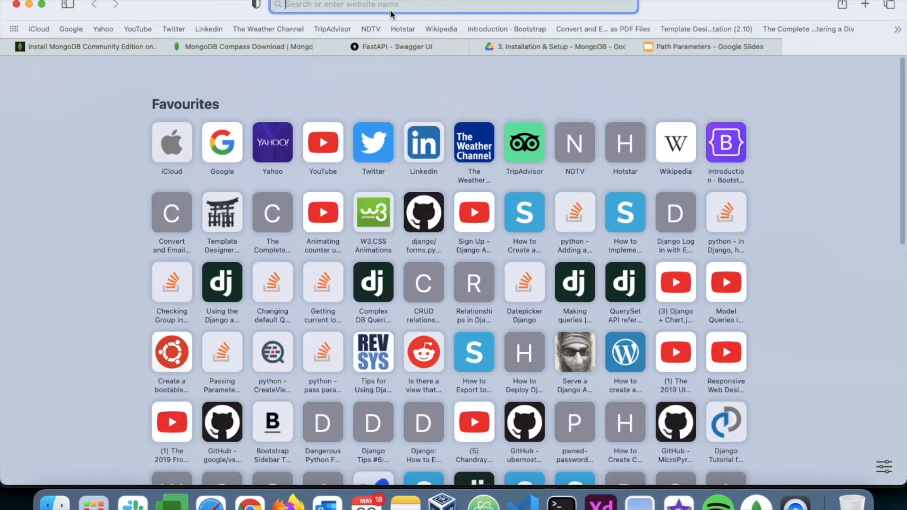
text(127.0.0.1:8000)
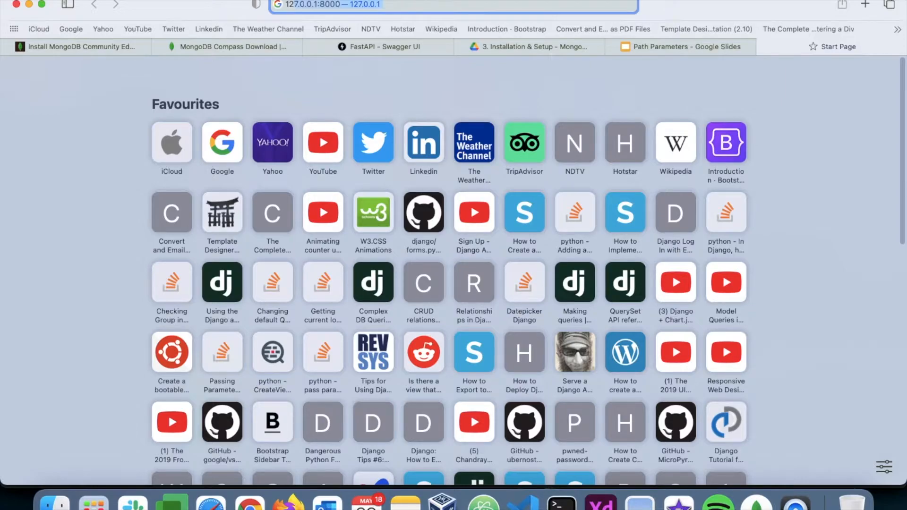
text(/di)
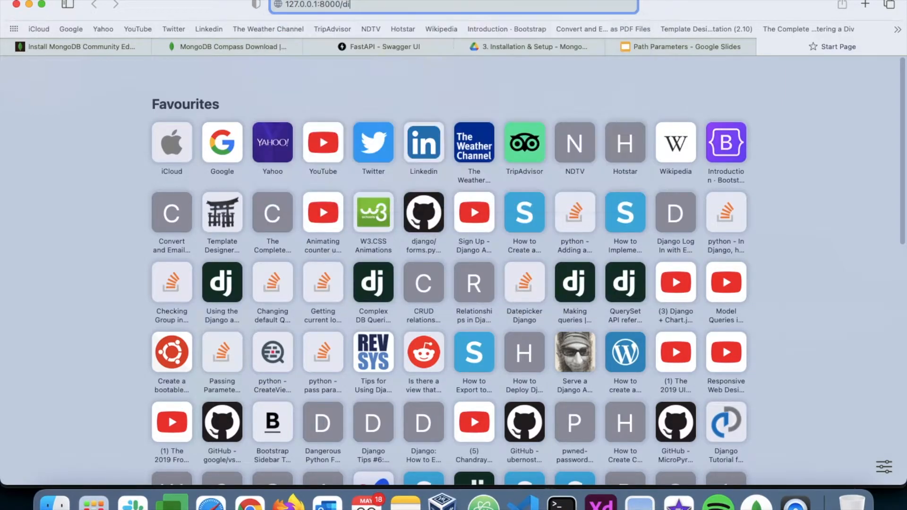
text(docs#/default)
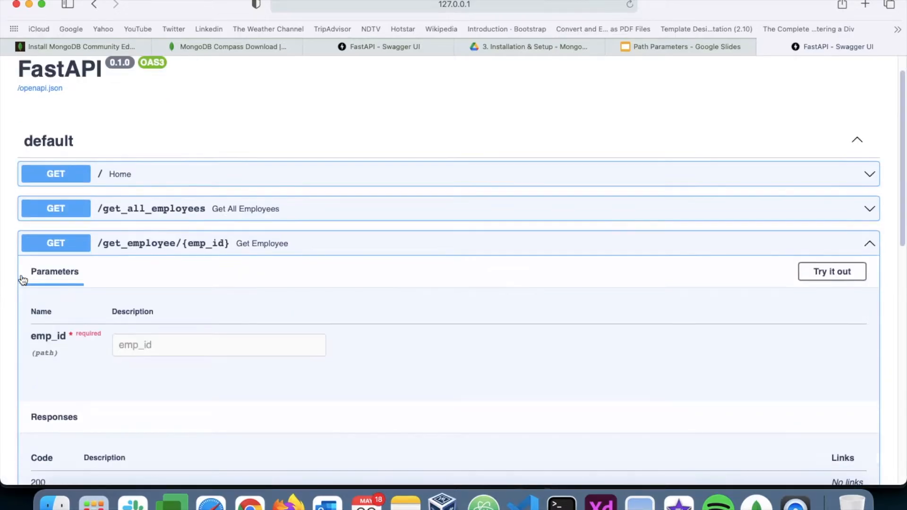
click(831, 272)
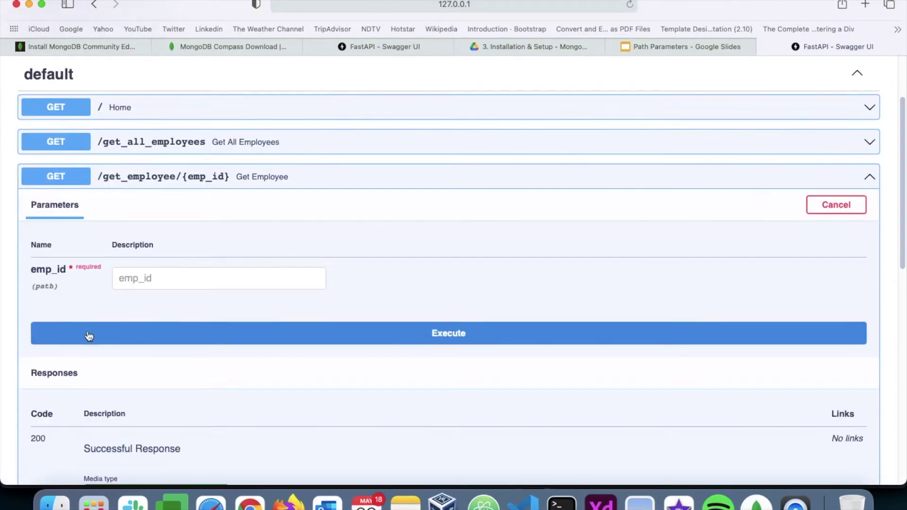
text(1)
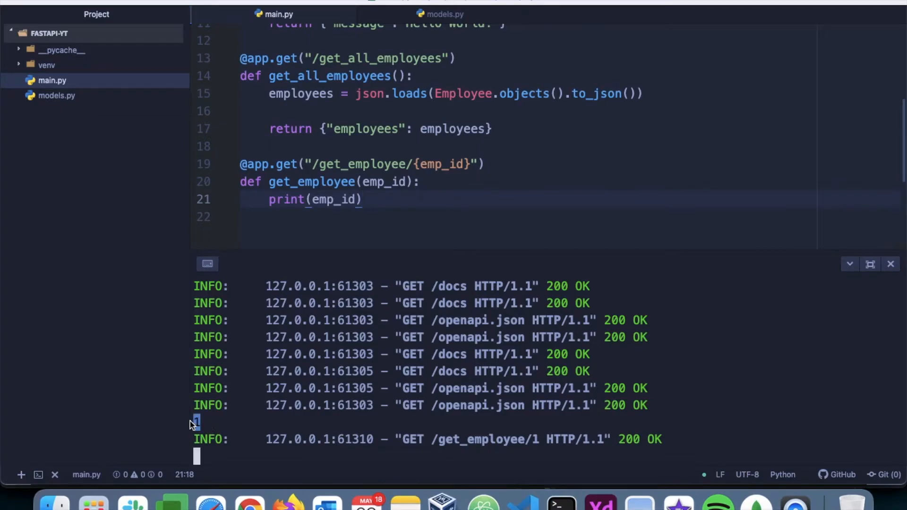
- Replace the print line with employee = Employee.objects.get(emp_id=emp_id)
click(275, 199)
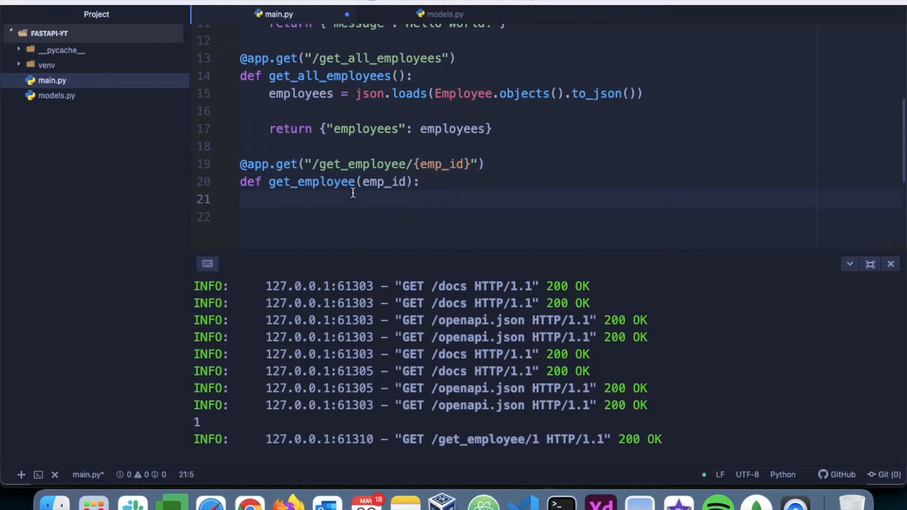
text(employee =)
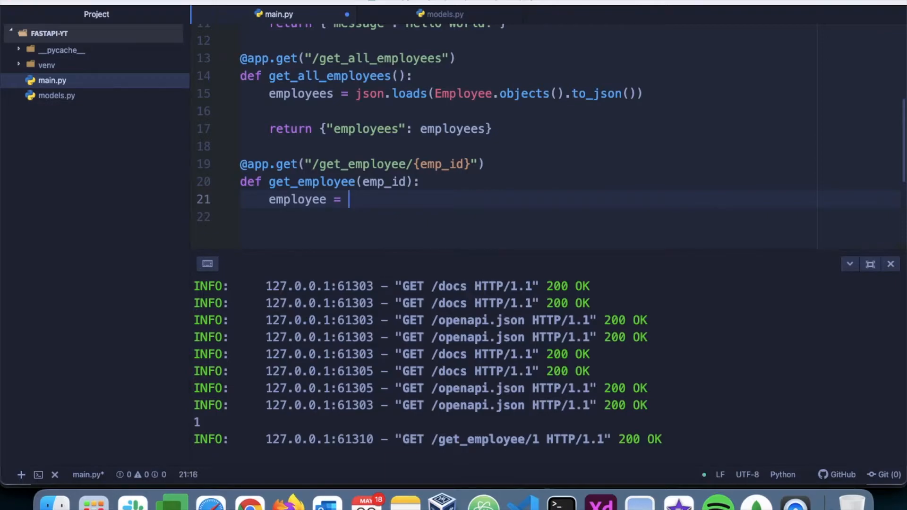
text(Employee.objects)
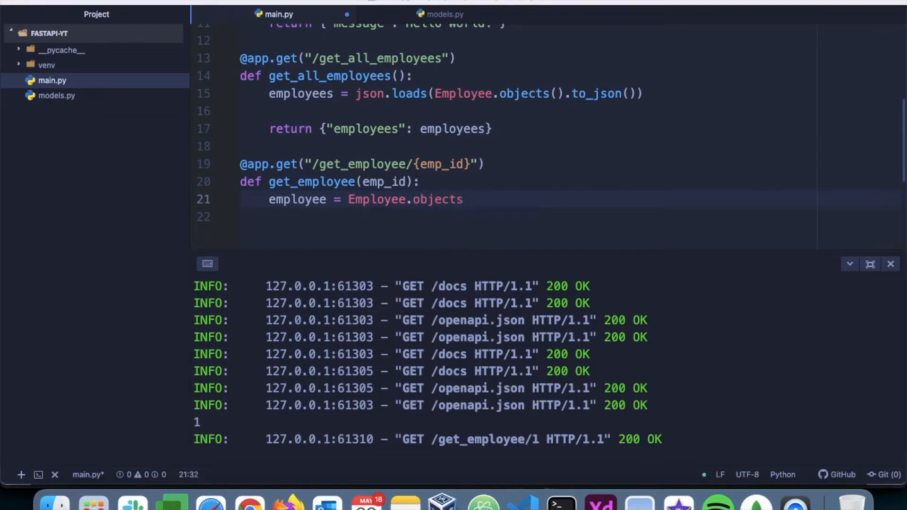
text(.get())
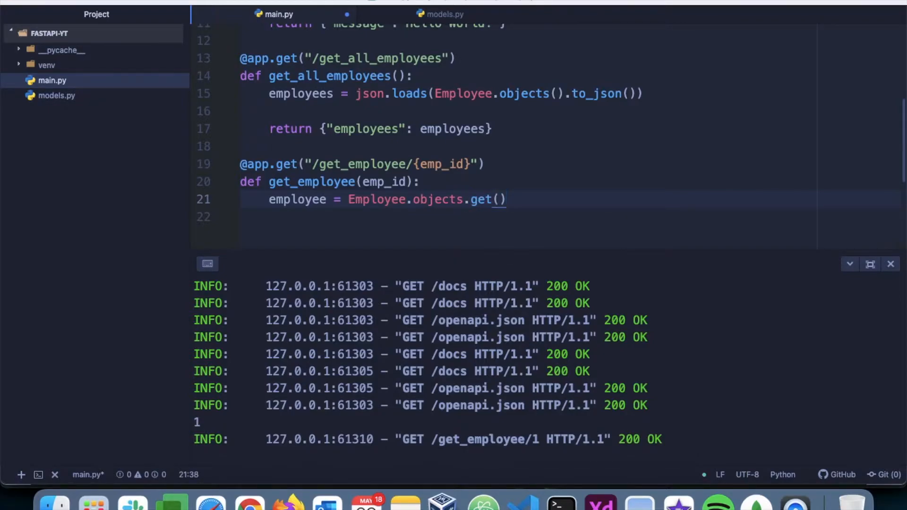
click(507, 199)
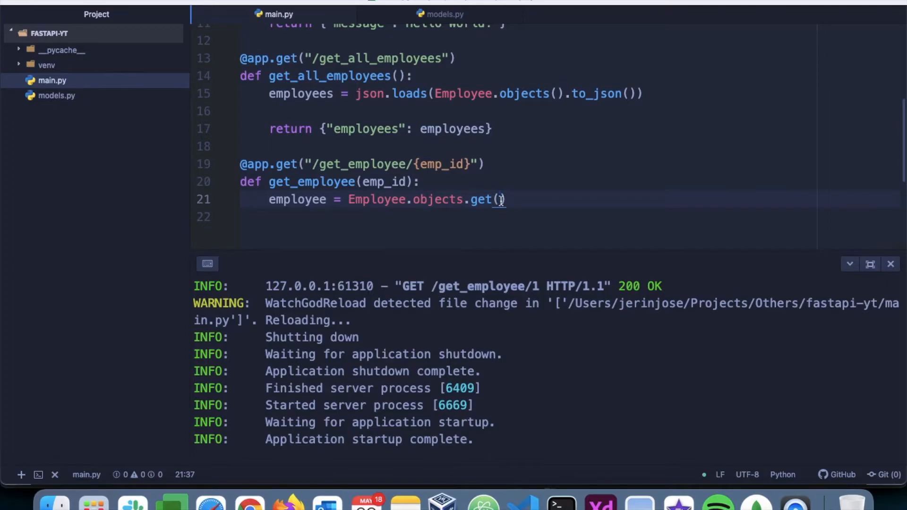
text(emp_id)
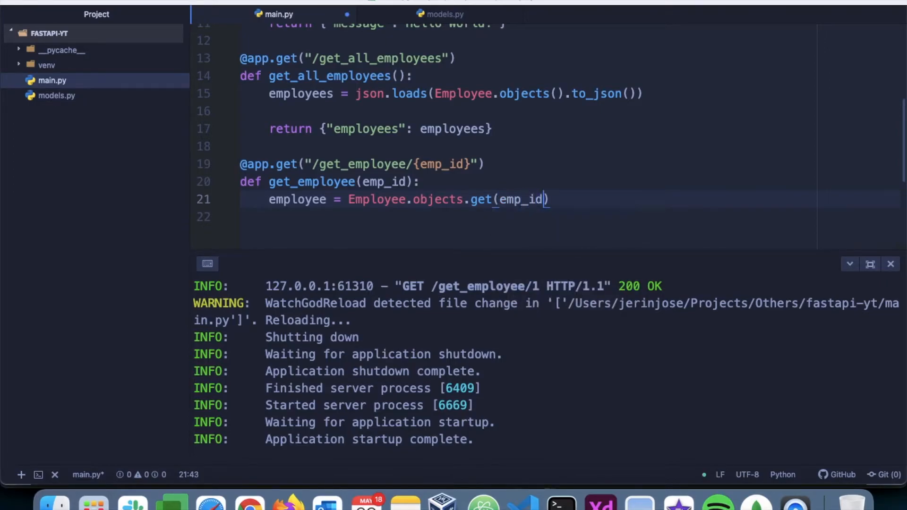
text(=emp_id)
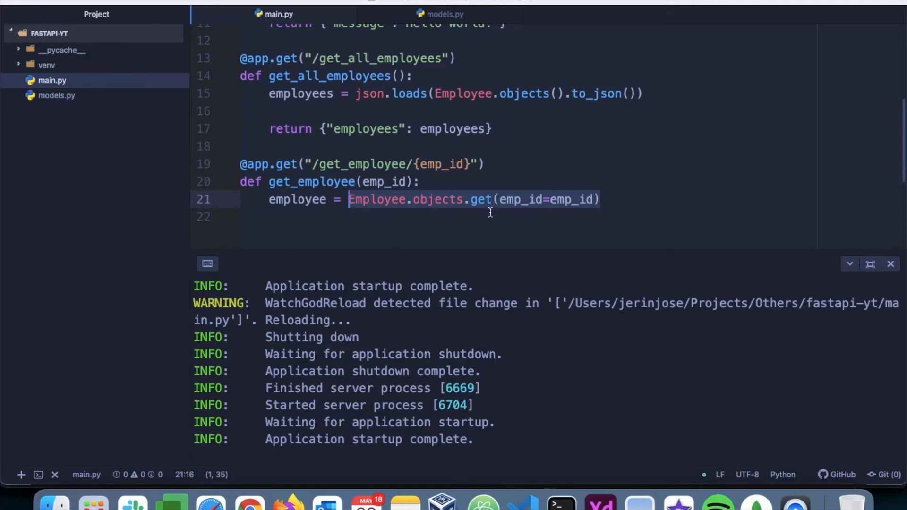
click(543, 199)
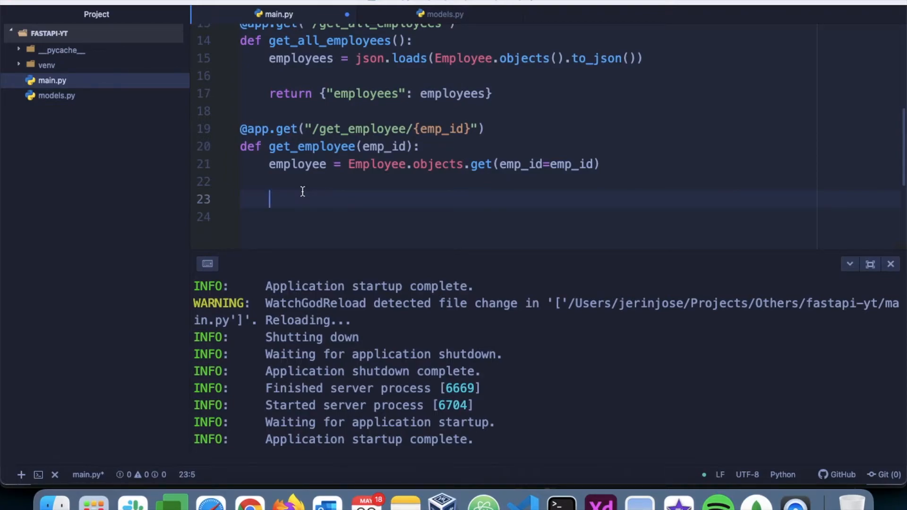
- Start employee_dict with an "emp_id" key taken from employee.emp_id
text(employee)
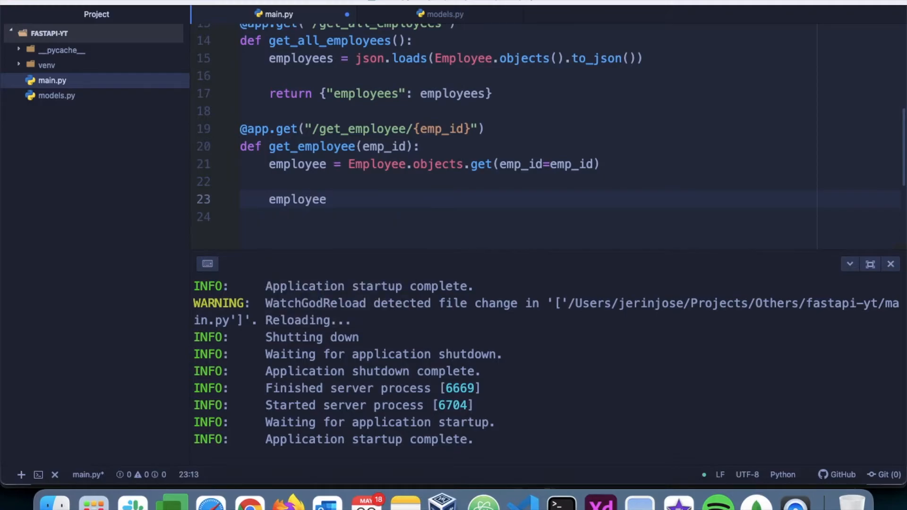
text(_dict = {)
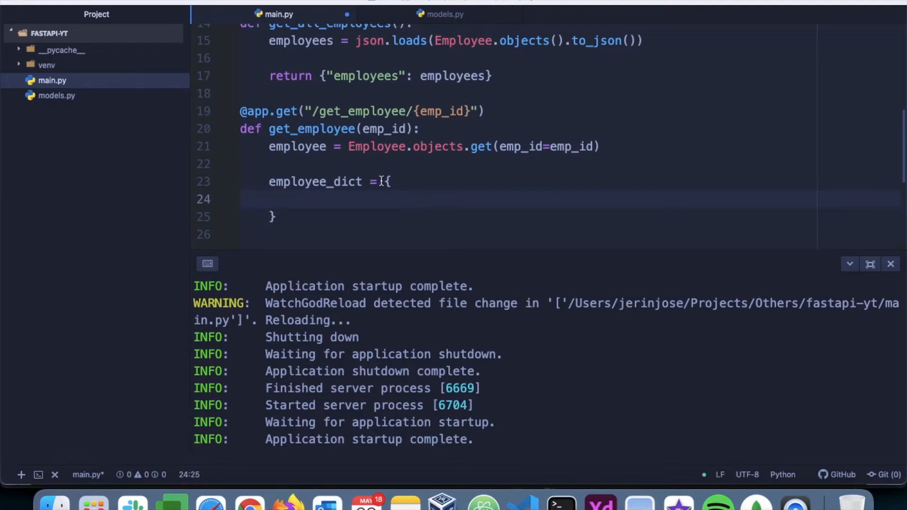
text("e)
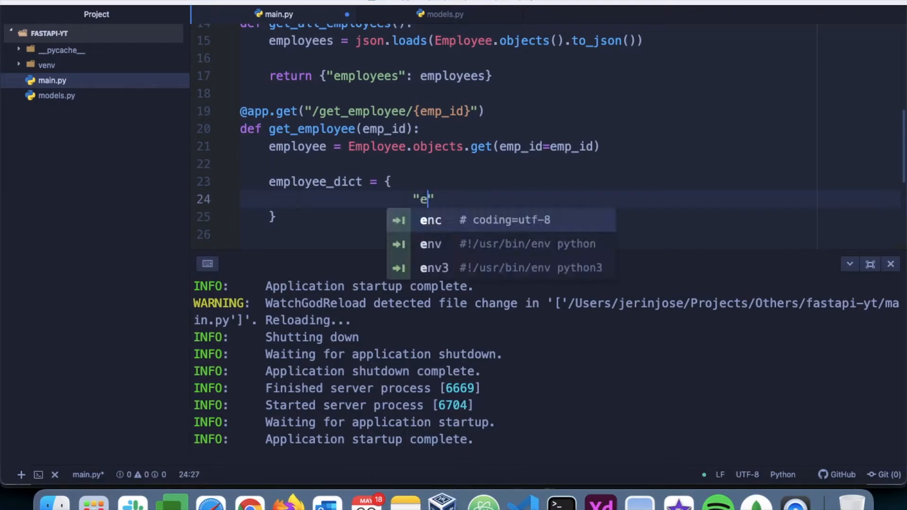
text(mp_id)
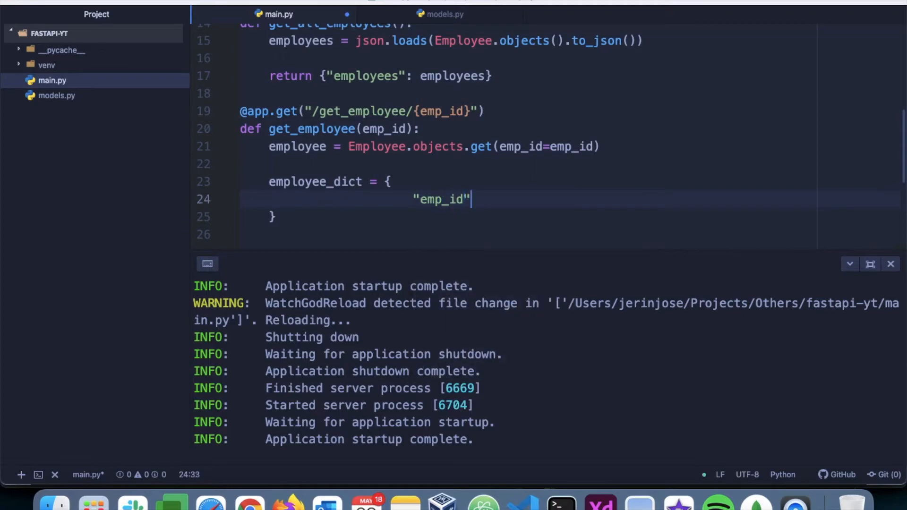
text(: employee)
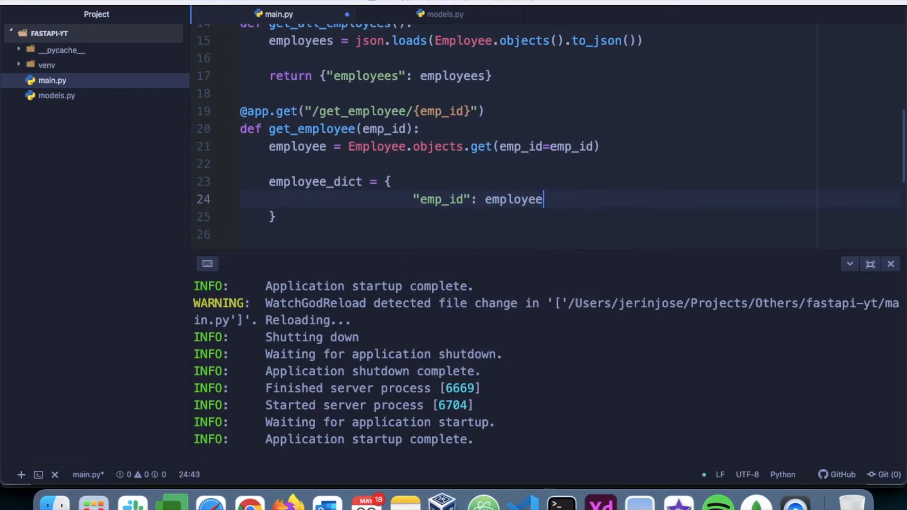
text(.emp_id)
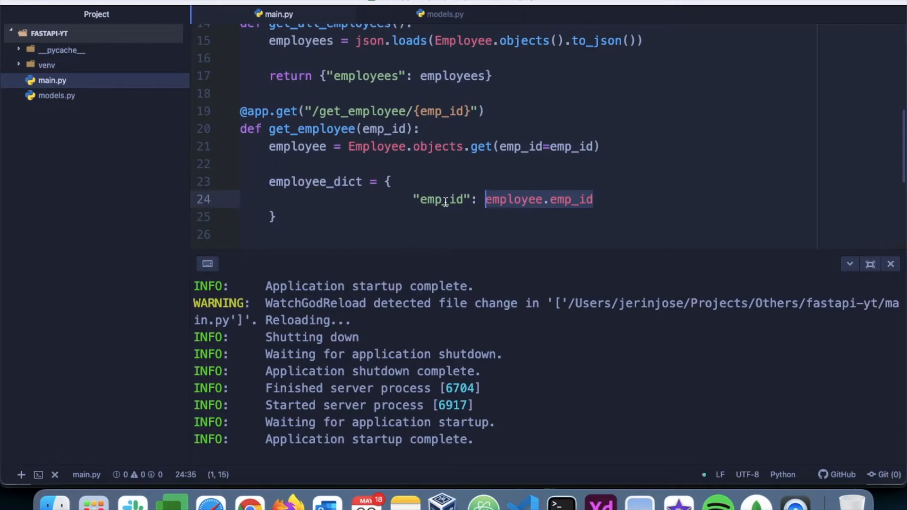
- Add name, age and teams entries from the employee to employee_dict
click(607, 198)
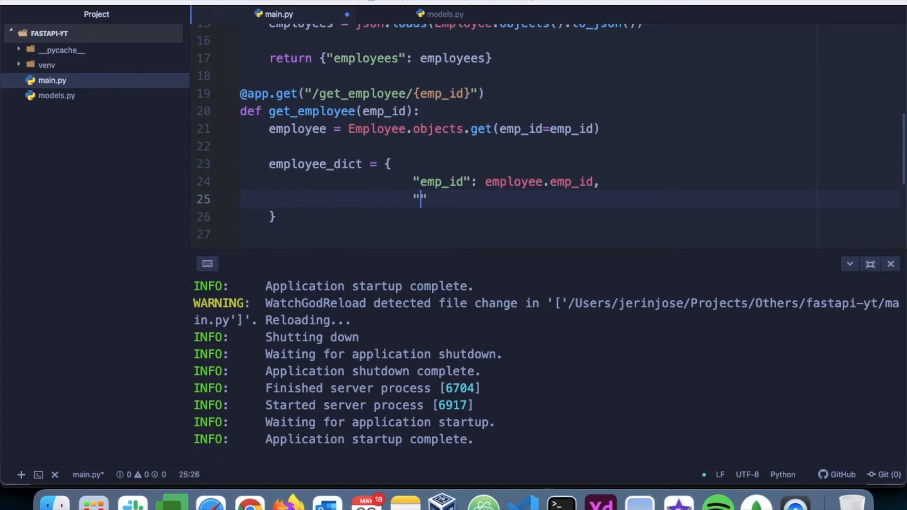
text(name)
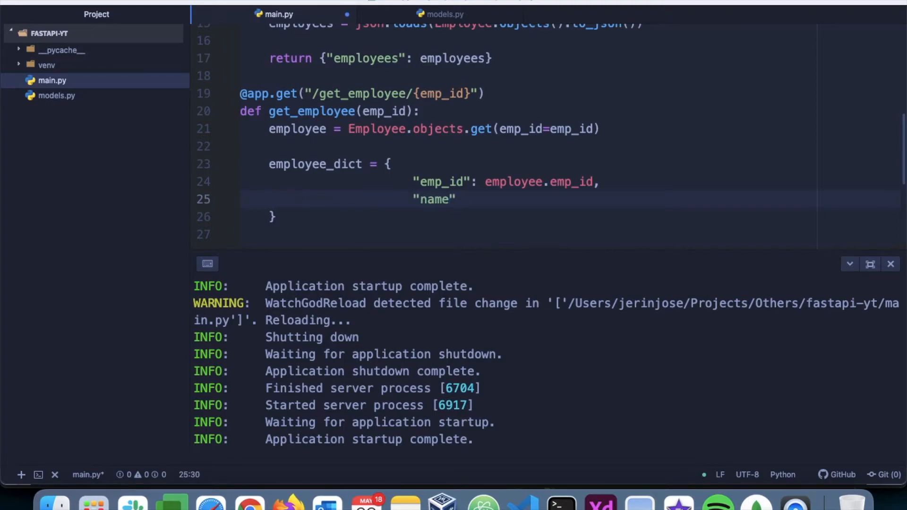
text(:employee)
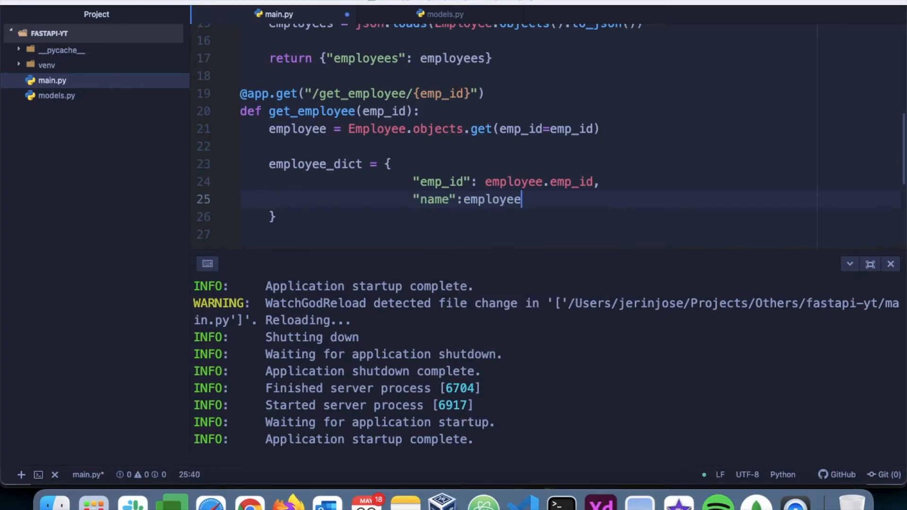
text(.name,)
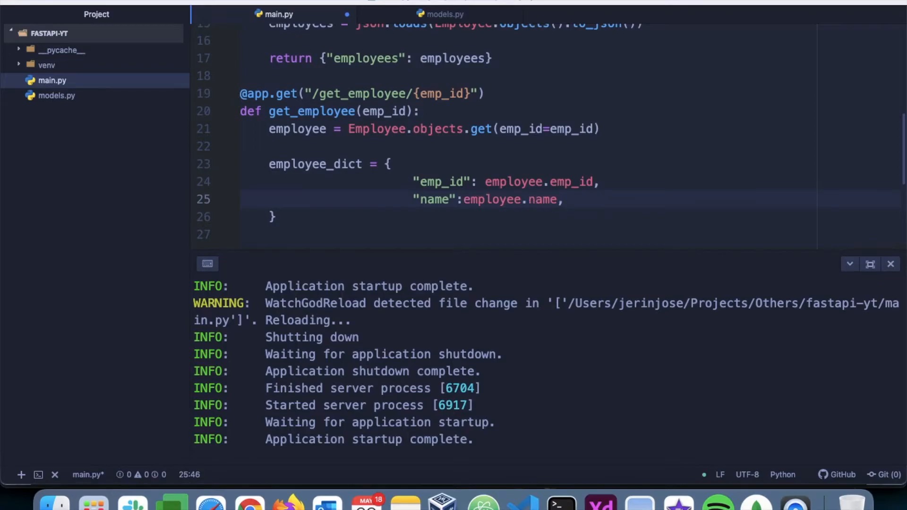
text("age")
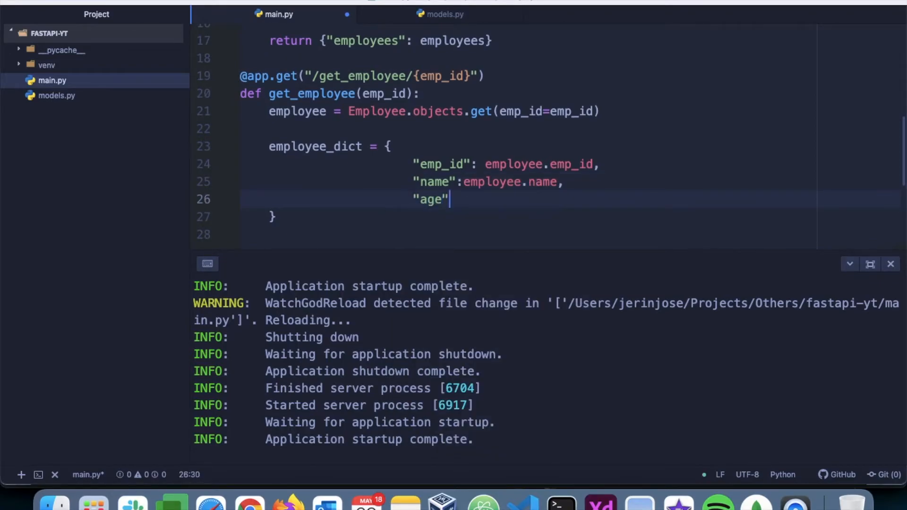
text(:employee.age,)
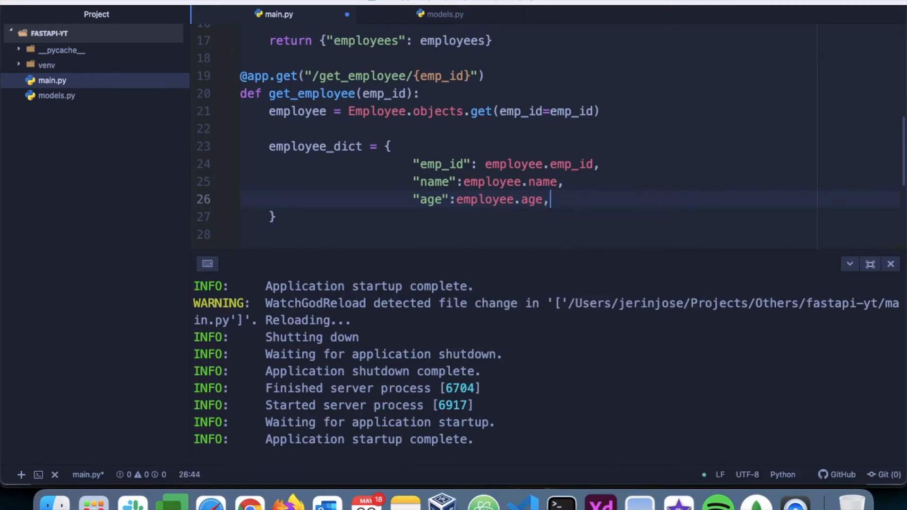
text("tea)
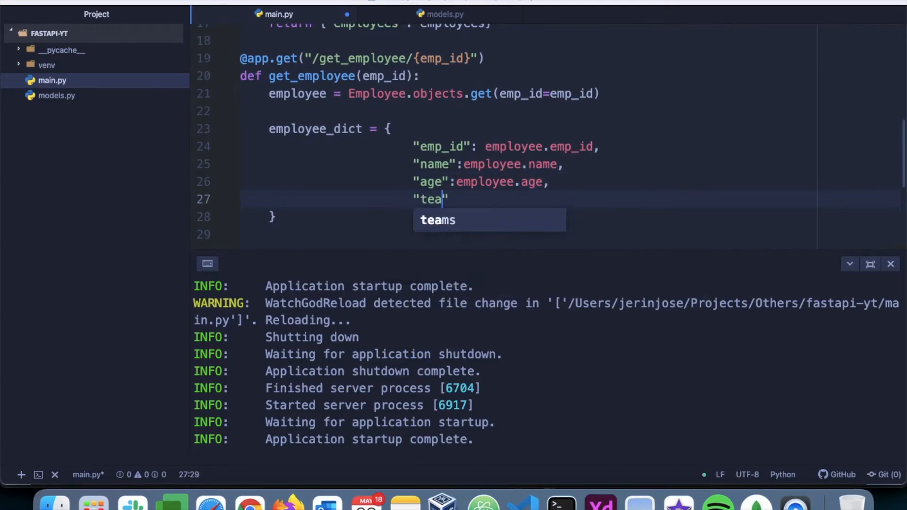
text(ms":employee.teams)
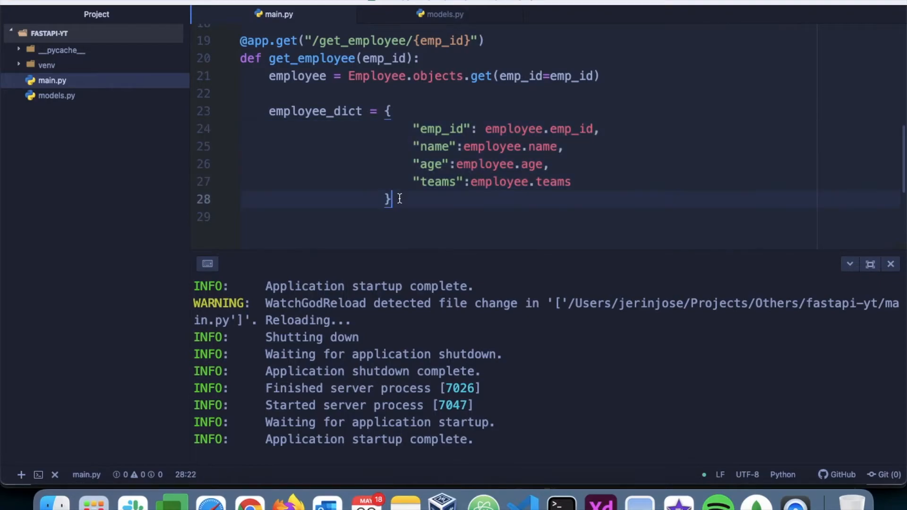
- Begin a return statement on a new line below the dictionary
key(enter)
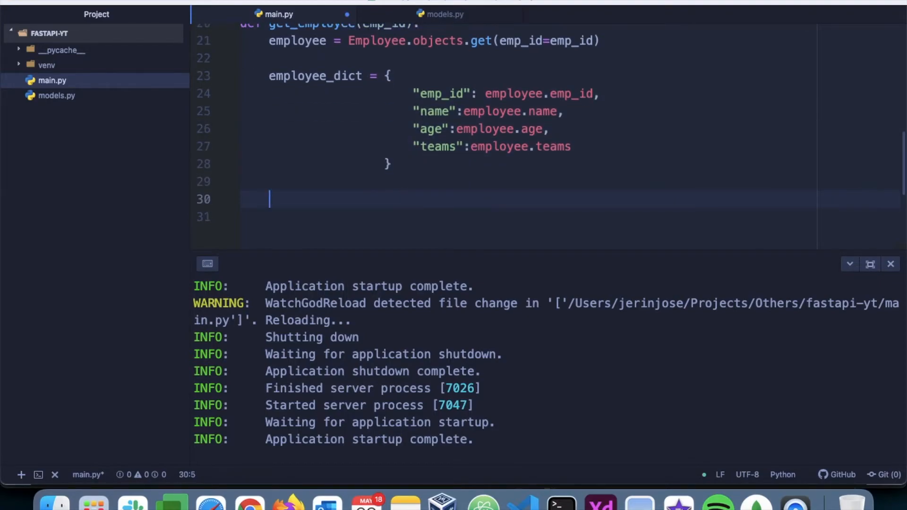
text(return)
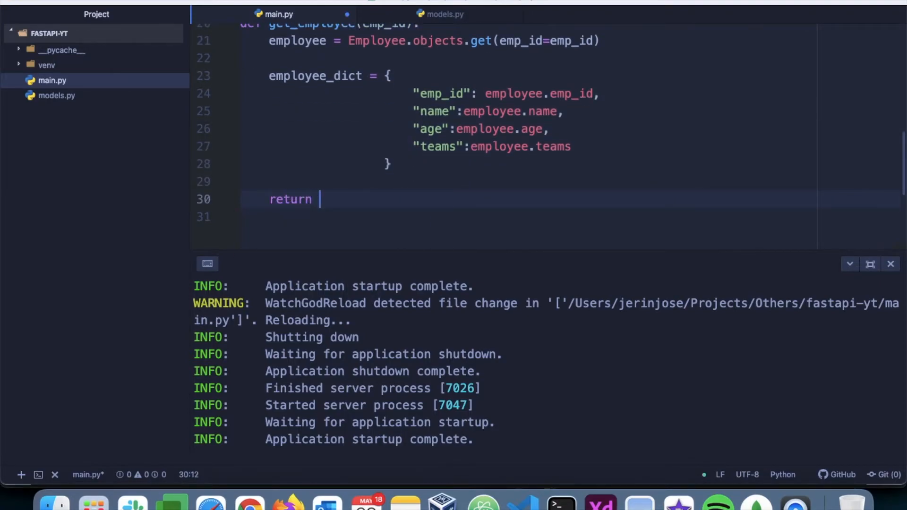
text(empl)
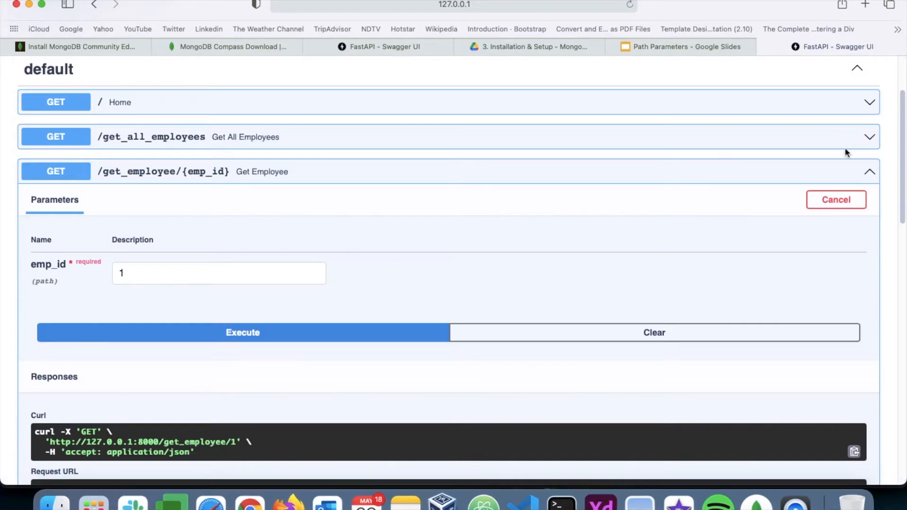
mouse_move(181, 295)
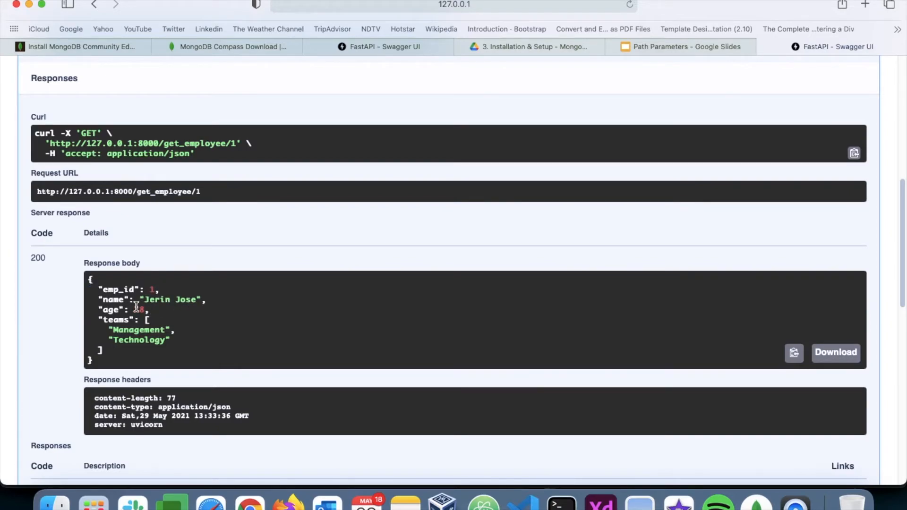
mouse_move(130, 338)
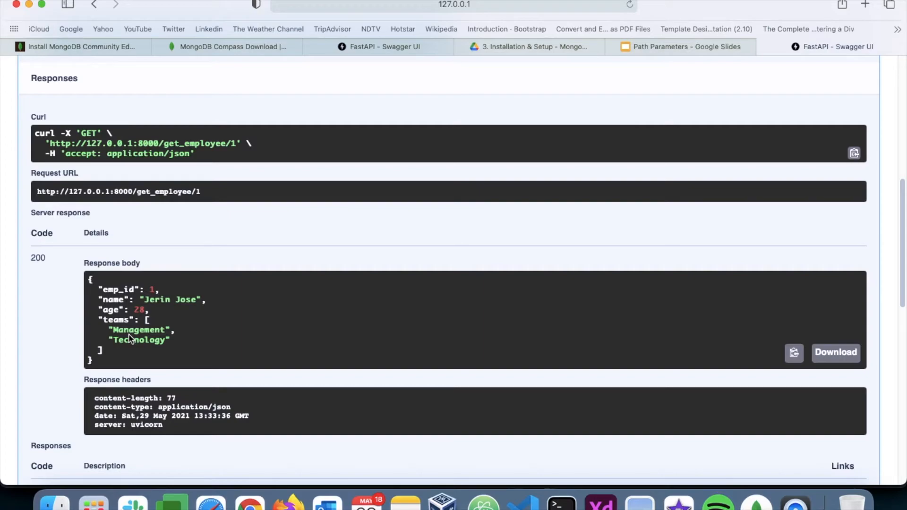
- Highlight a team value in employee 1's 200 response body
double_click(138, 329)
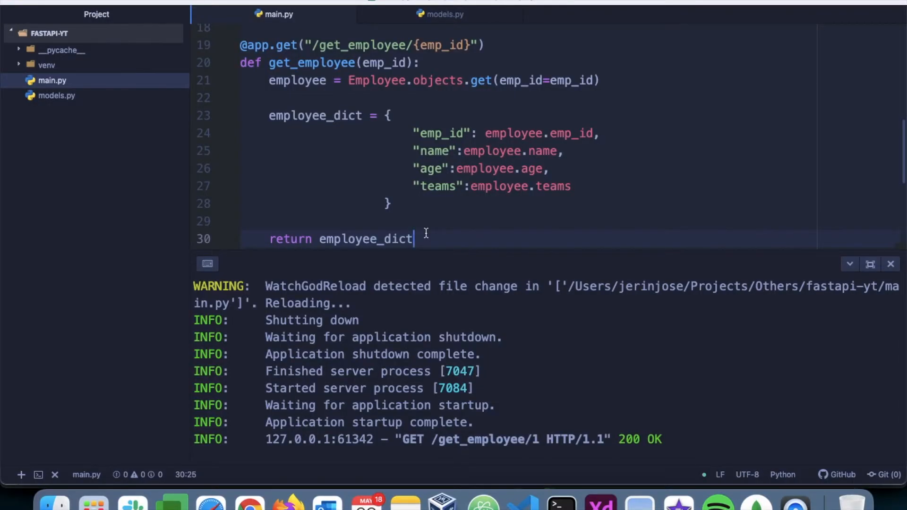
- Point out the untyped emp_id parameter, then go back to Swagger UI
click(291, 52)
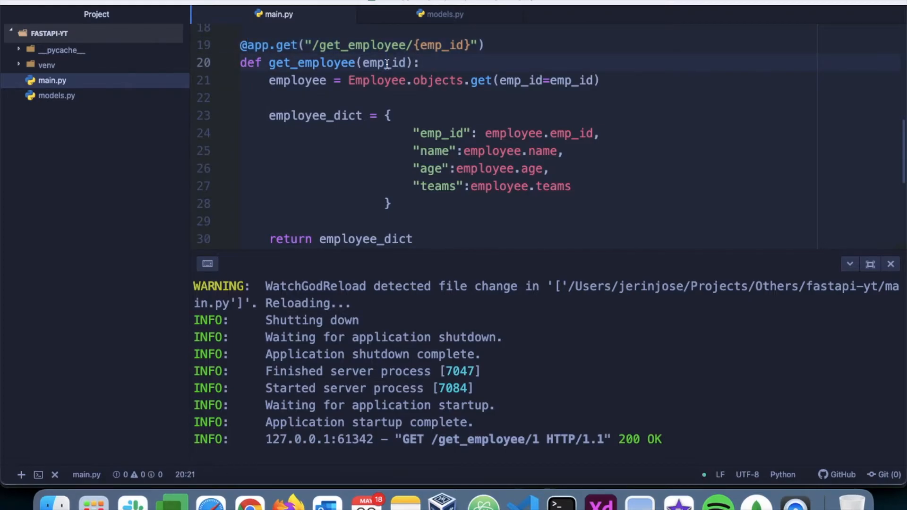
click(384, 47)
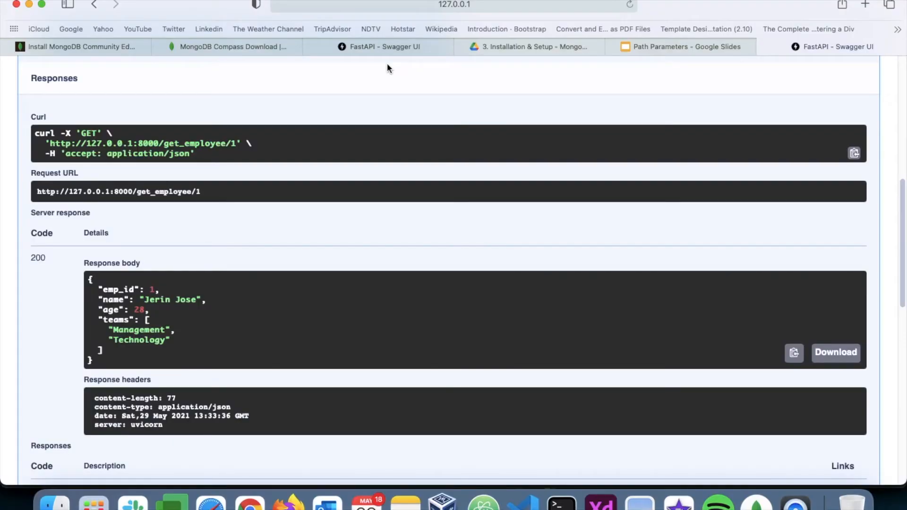
- Execute get_employee with emp_id 'blah' and scroll down to the result
scroll(up, 3)
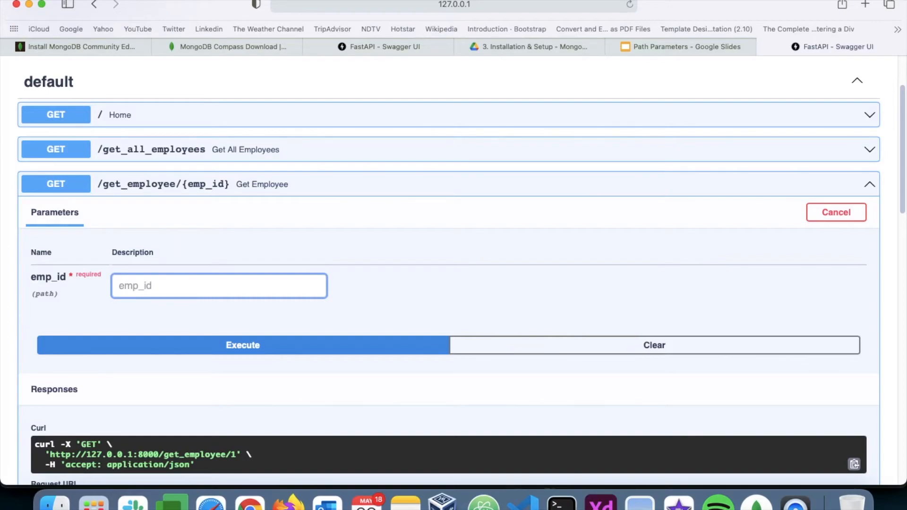
text(blah)
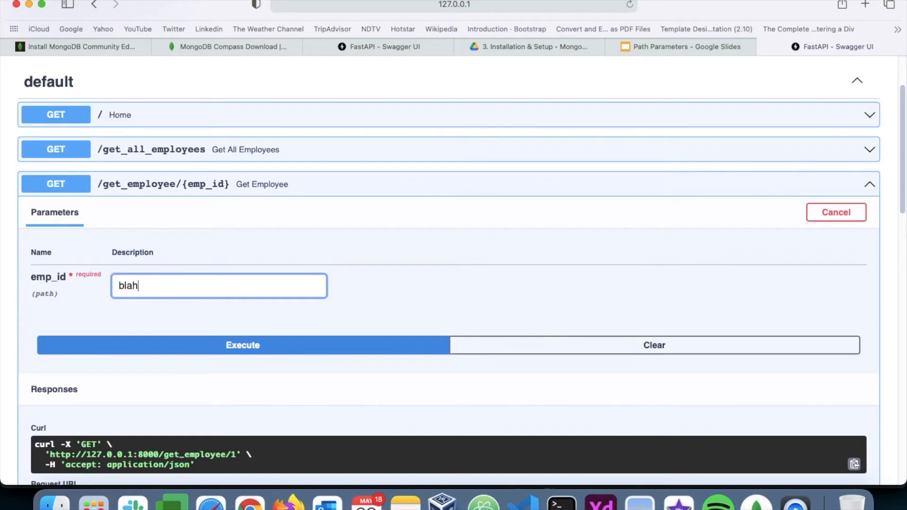
click(243, 345)
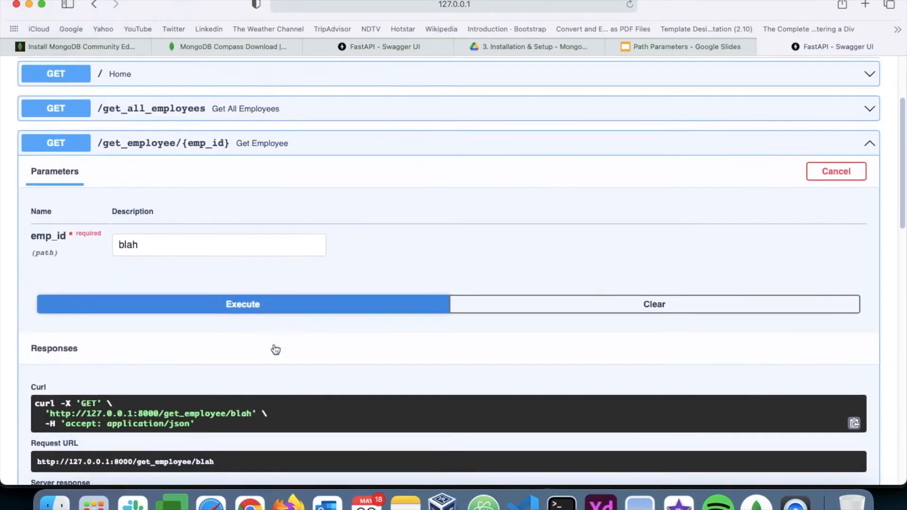
scroll(down, 3)
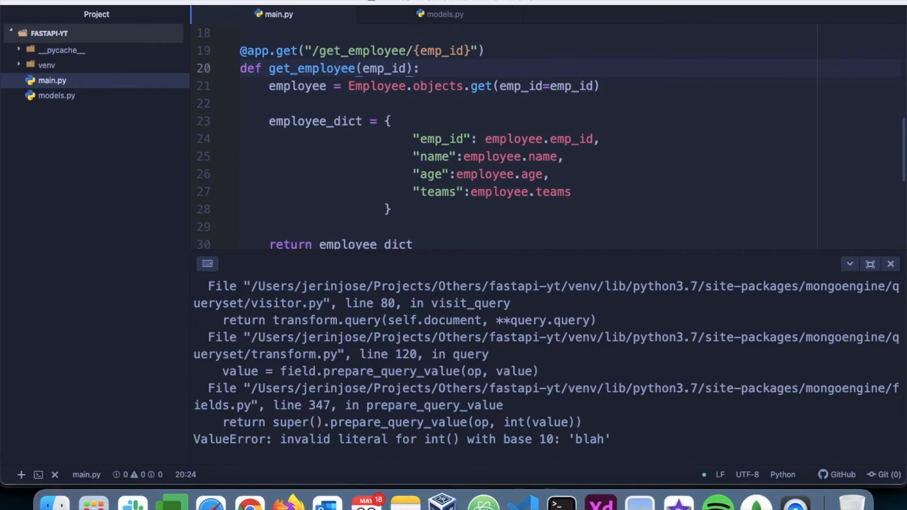
- Annotate get_employee's emp_id parameter as int
text(: i)
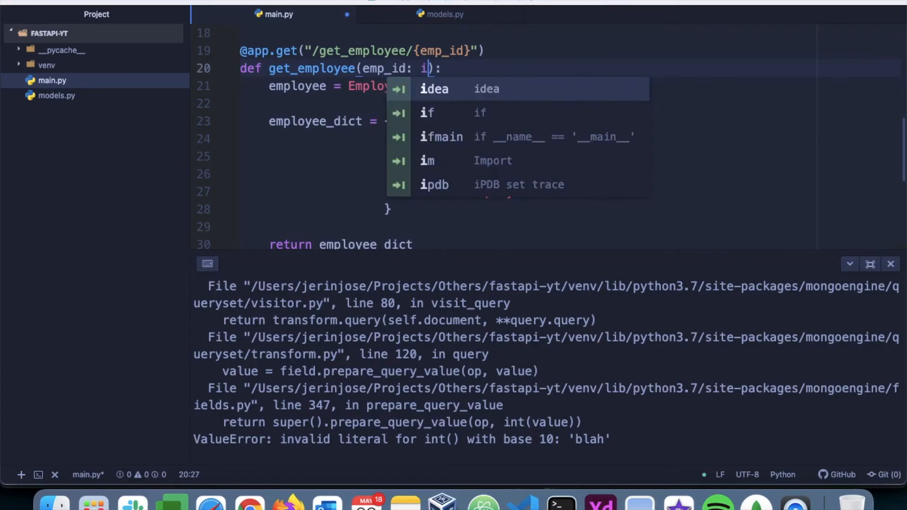
text(nt)
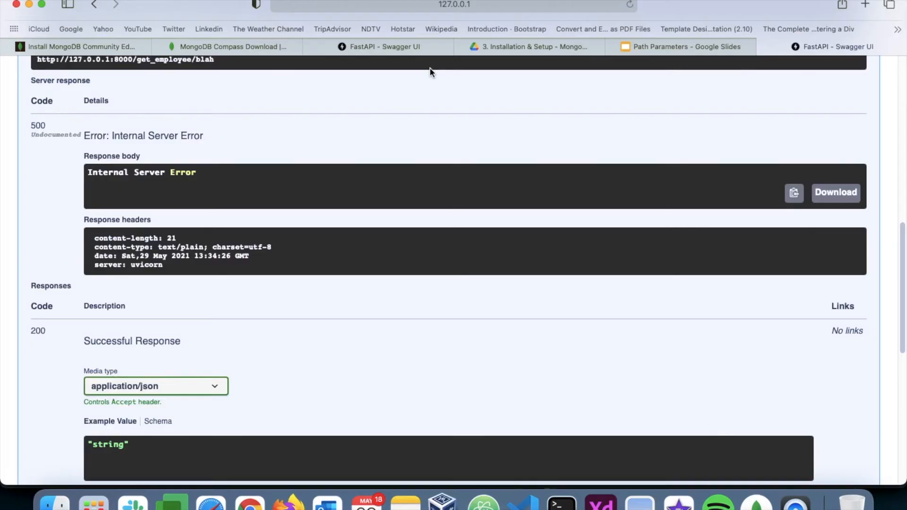
- Highlight emp_id's new integer type and enter 'blah' as its value, which is flagged invalid
scroll(up, 3)
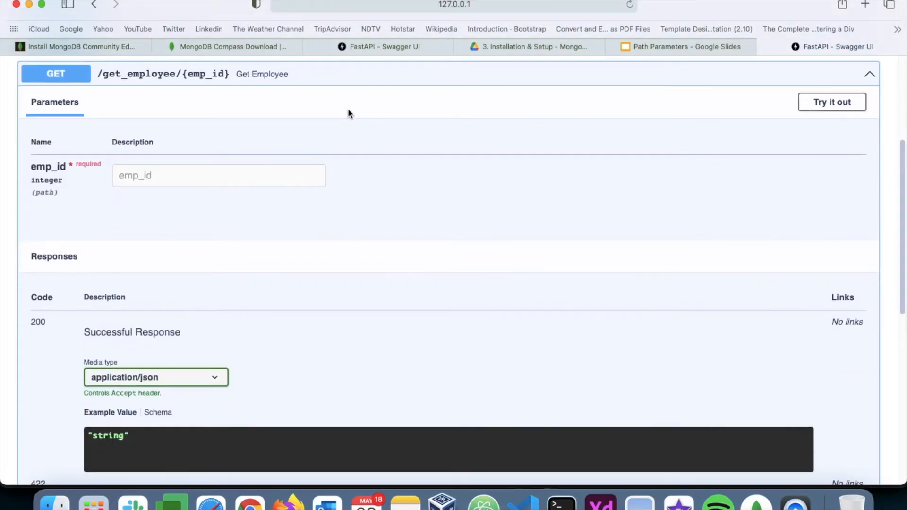
double_click(46, 180)
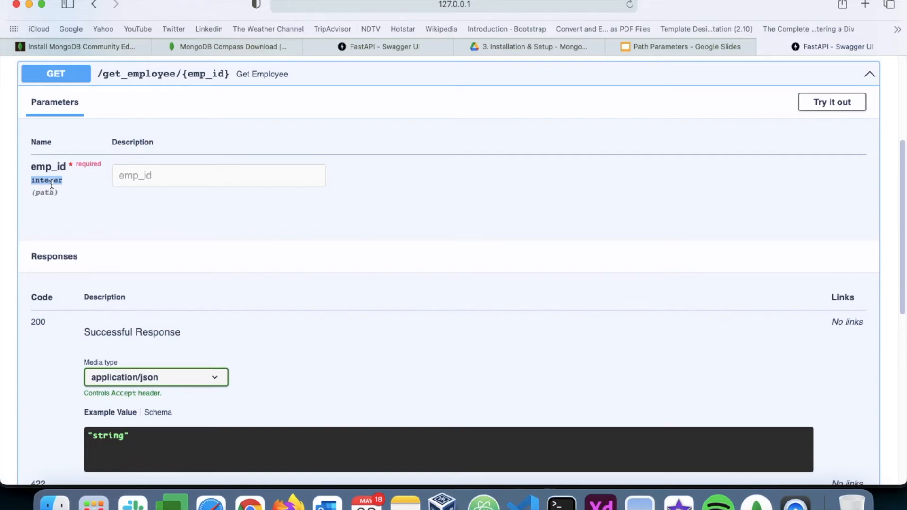
mouse_move(139, 180)
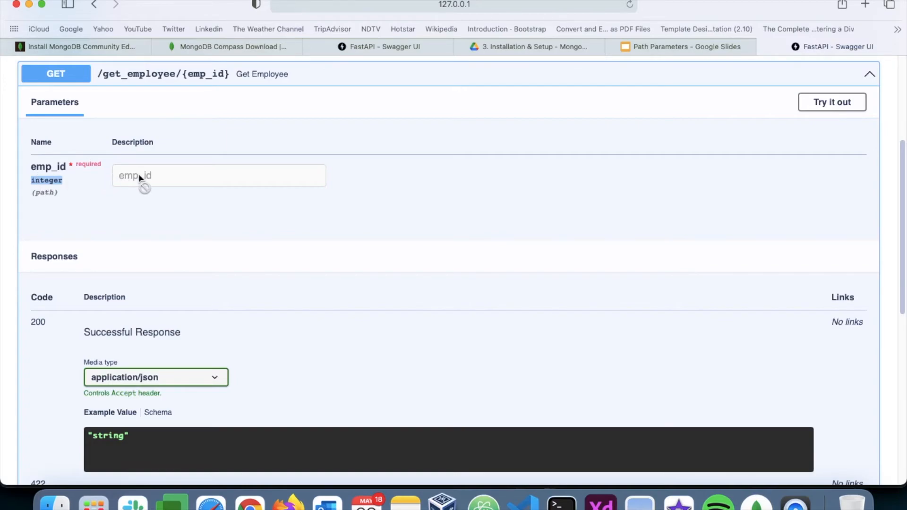
click(832, 102)
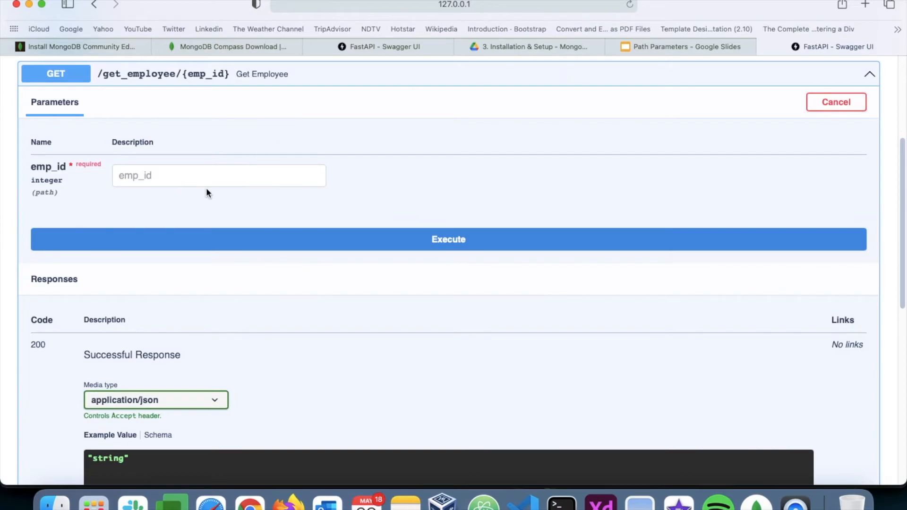
text(blah)
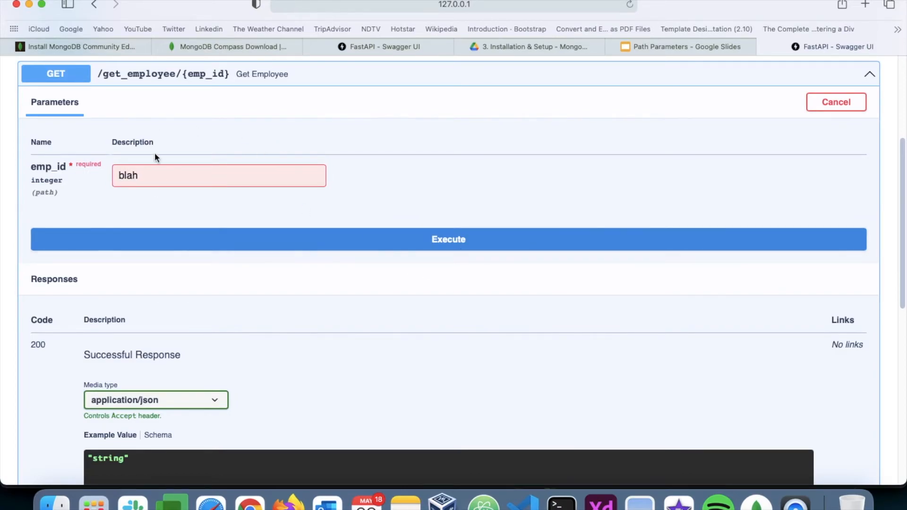
mouse_move(137, 216)
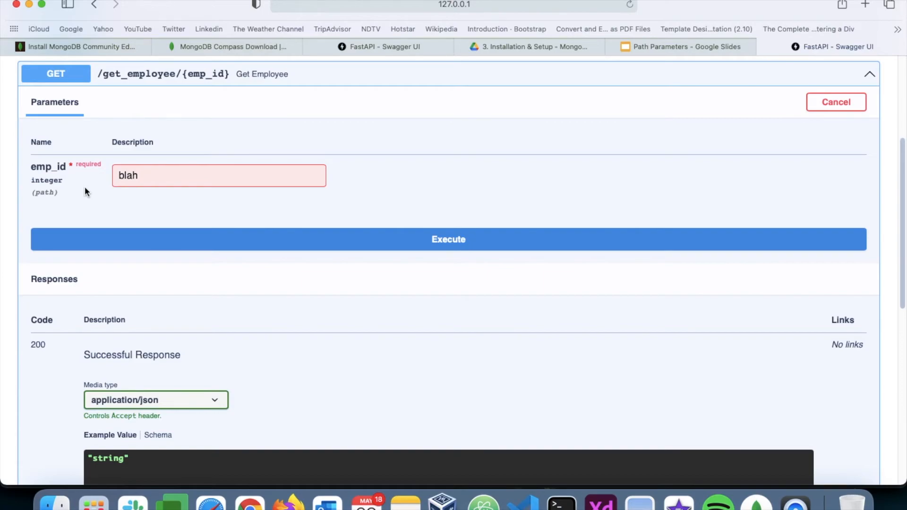
mouse_move(736, 175)
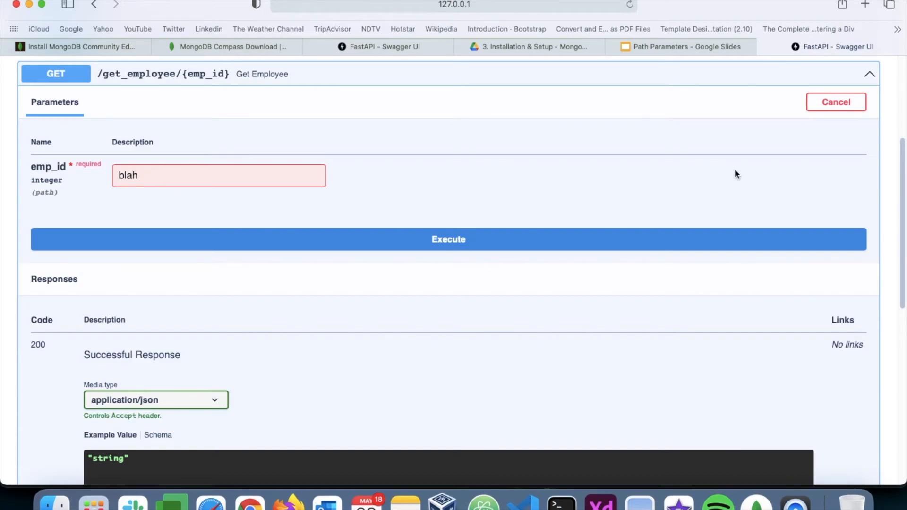
mouse_move(137, 202)
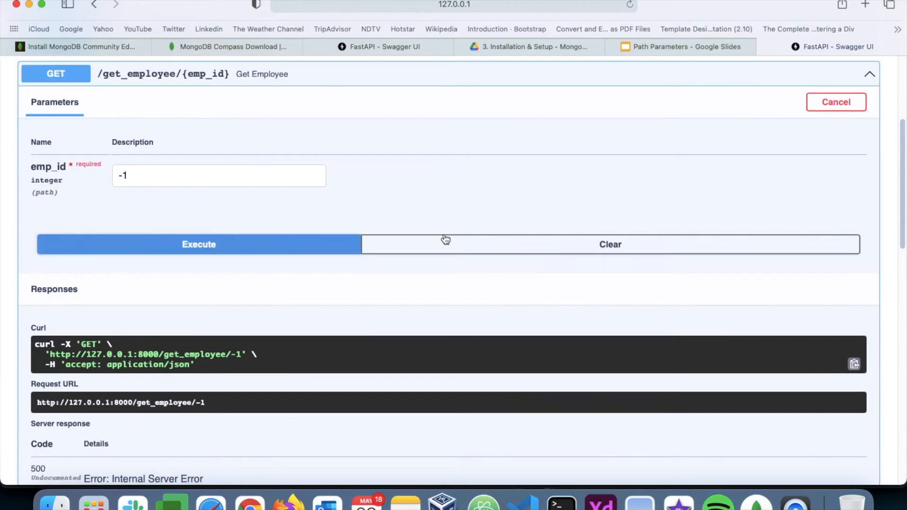
- Scroll down to the emp_id -1 response showing 500 Internal Server Error
scroll(down, 3)
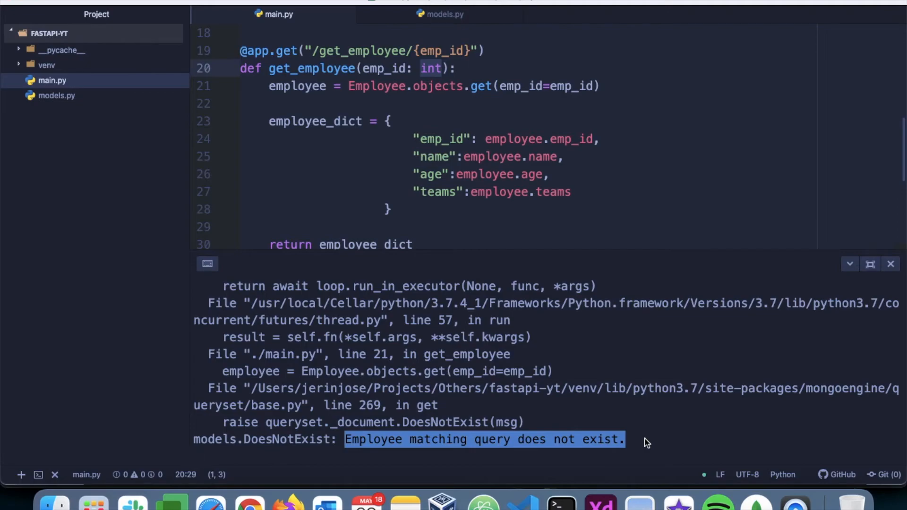
- Add 'from fastapi import Path' at the top of main.py
click(467, 103)
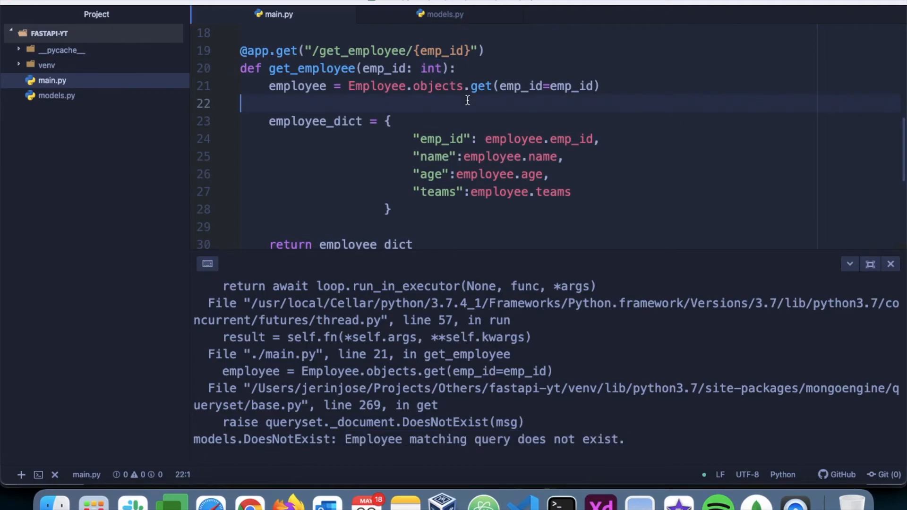
scroll(up, 3)
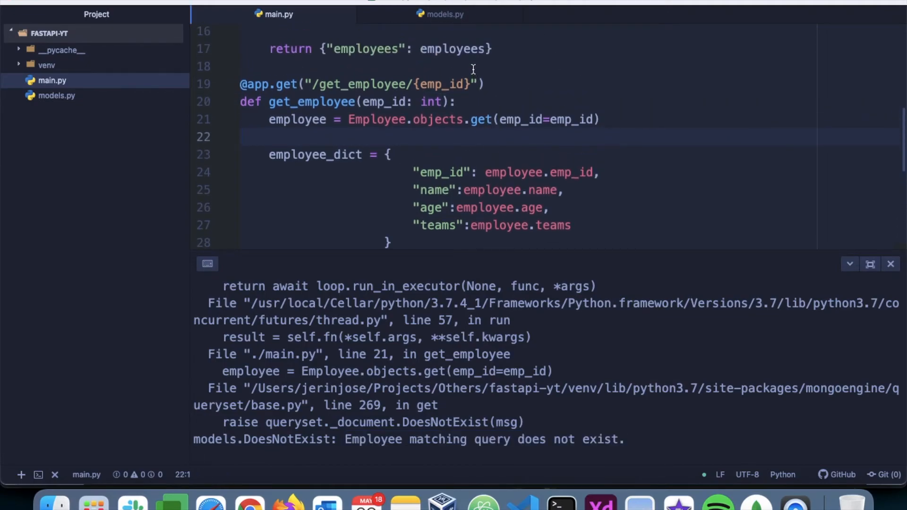
text(from)
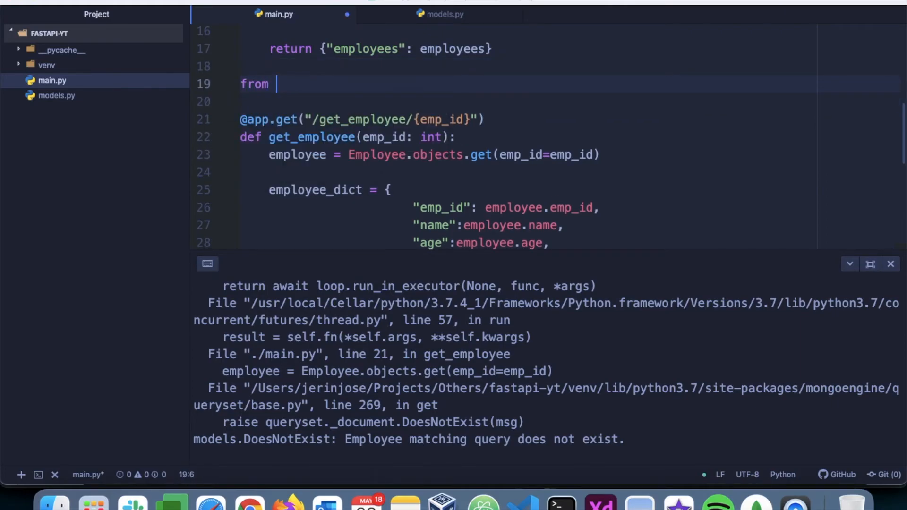
text(fastapi)
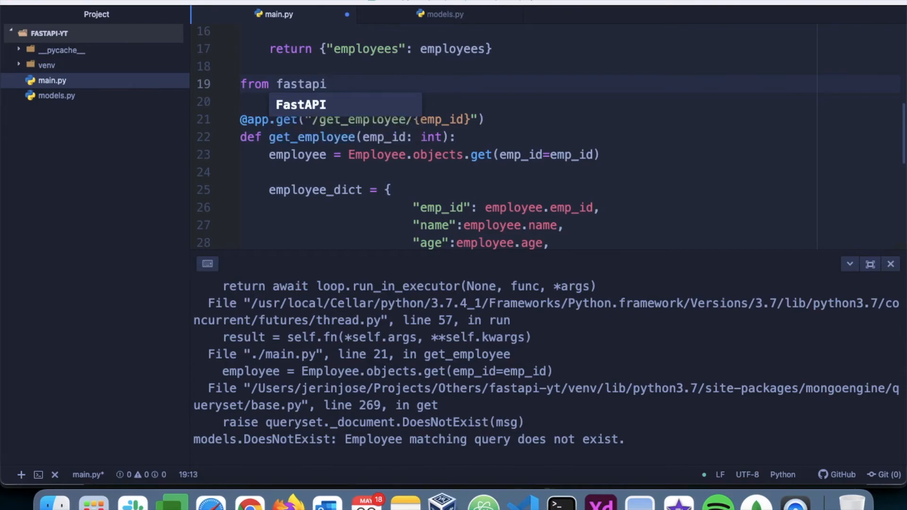
text(import Path)
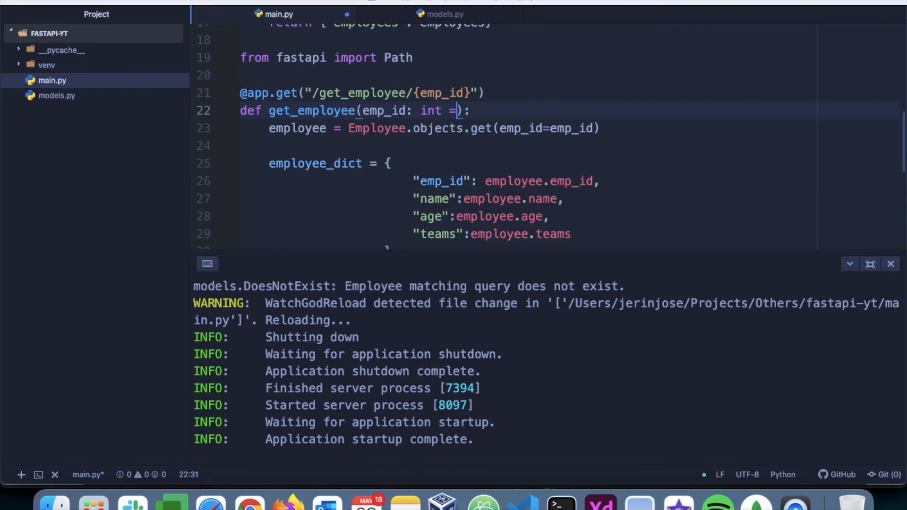
- Declare emp_id in get_employee as Path(..., gt=0)
text(Path())
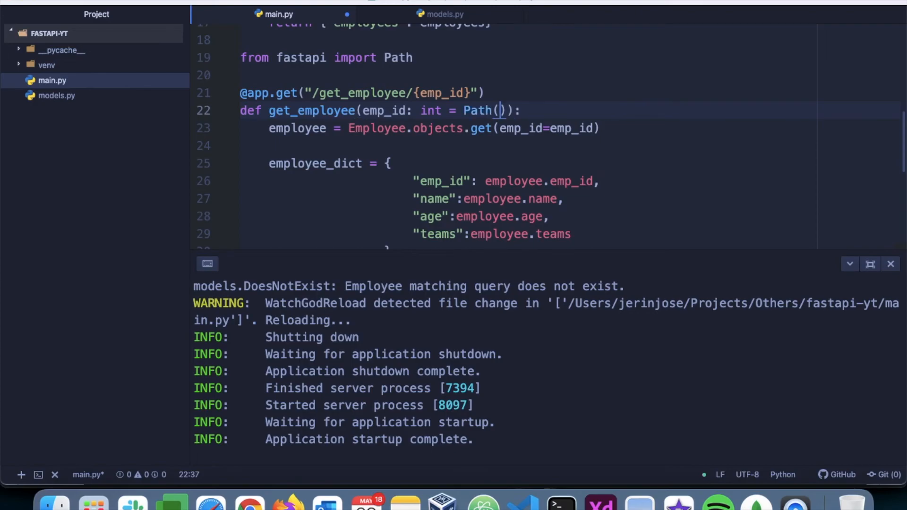
text(...)
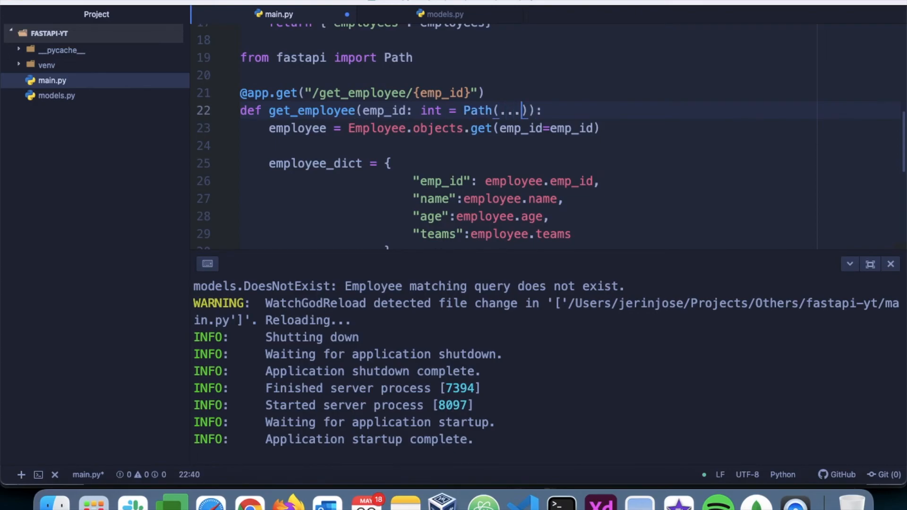
text(,)
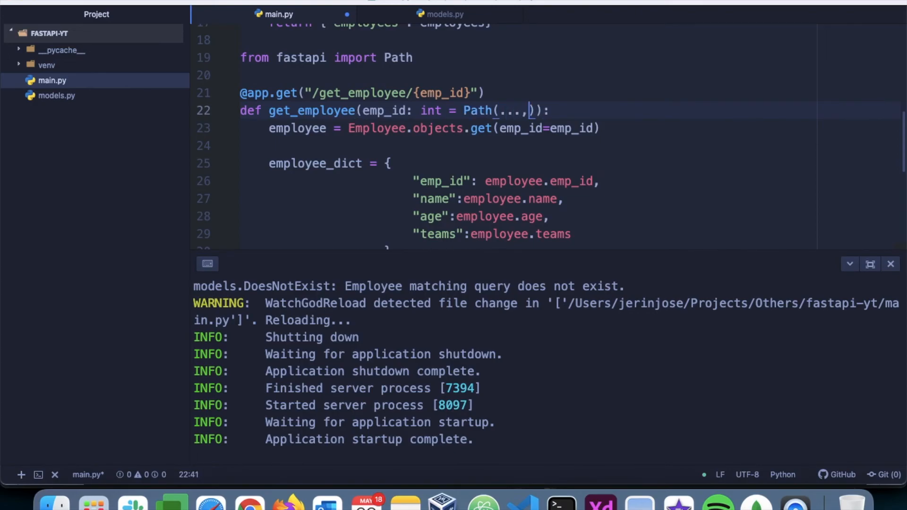
text(gt=)
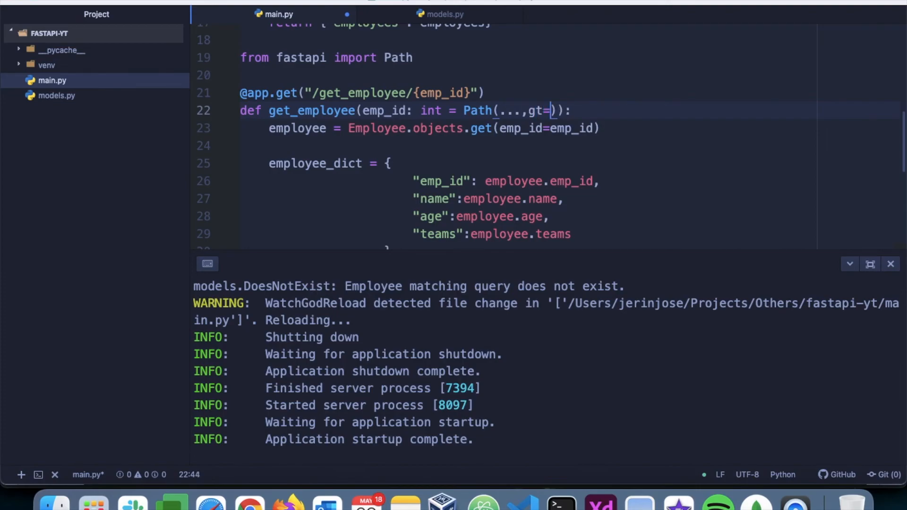
text(0)
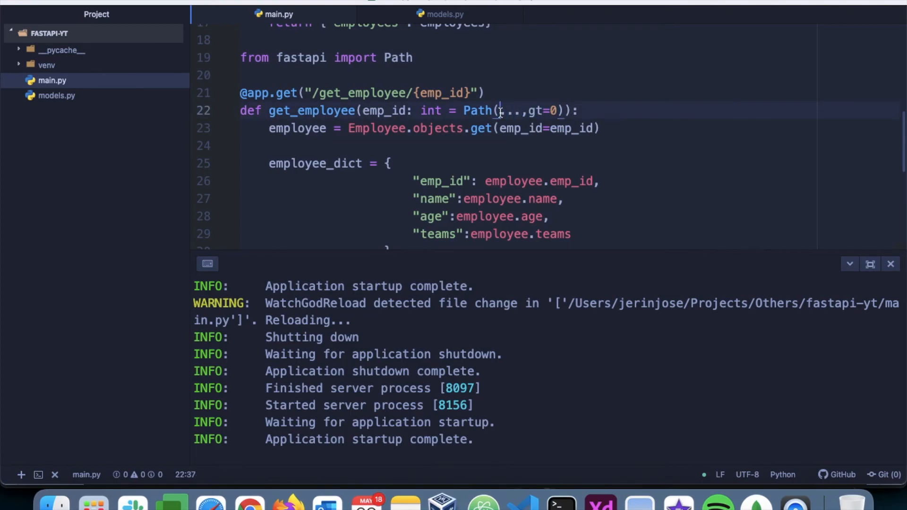
click(391, 110)
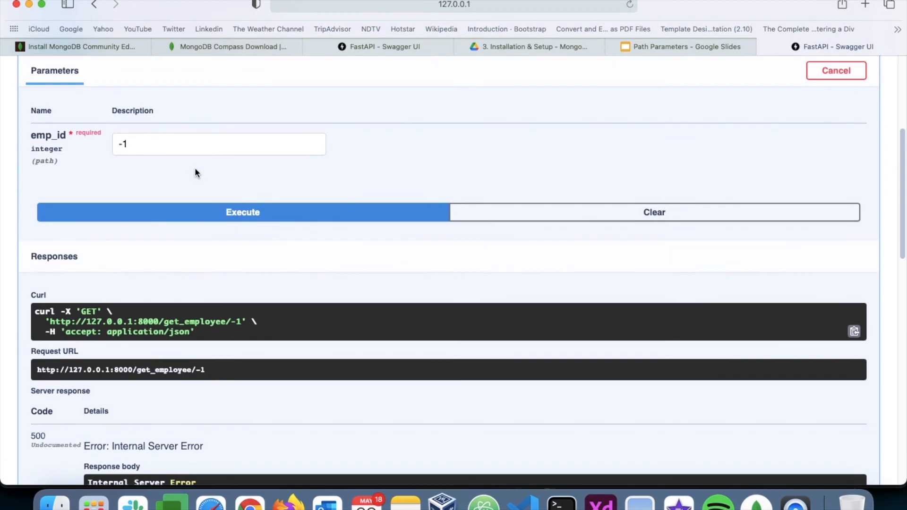
mouse_move(99, 178)
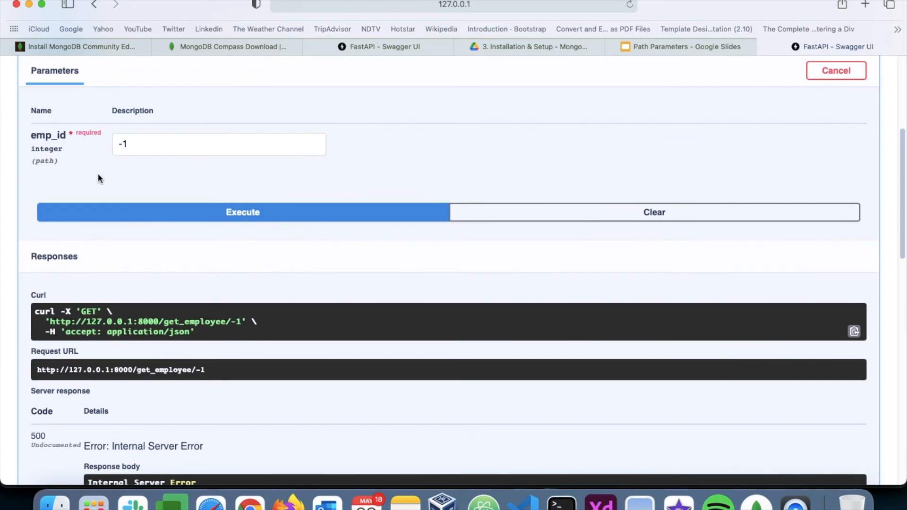
- Scroll to the 422 response body and highlight its 'ensure this value is greater than 0' msg
scroll(down, 3)
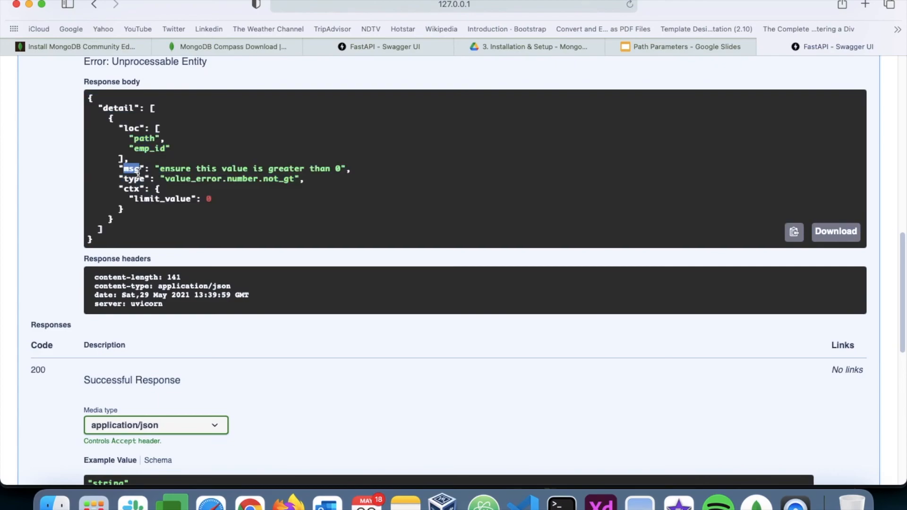
drag(133, 168, 226, 178)
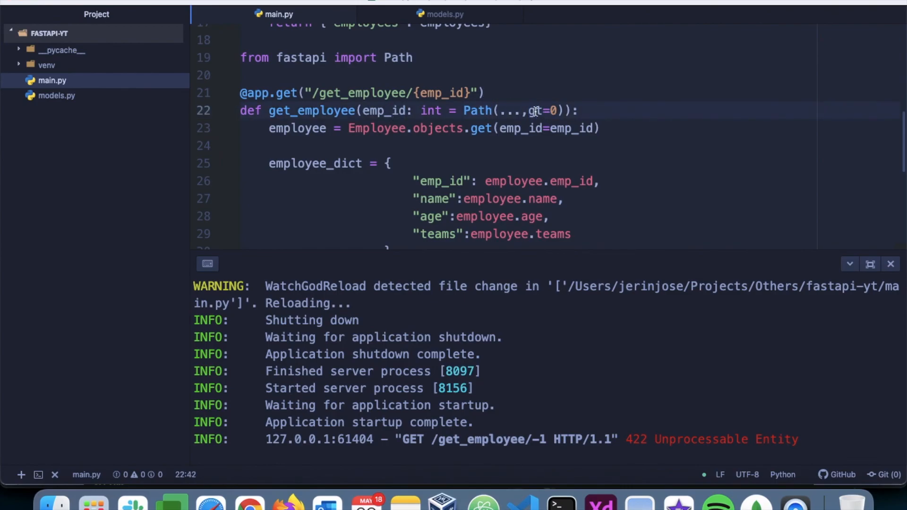
key(Backspace)
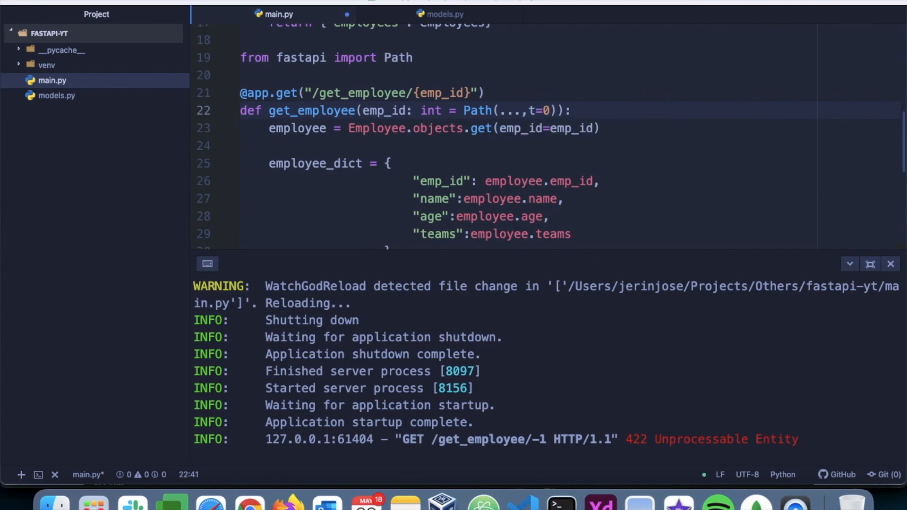
text(gt)
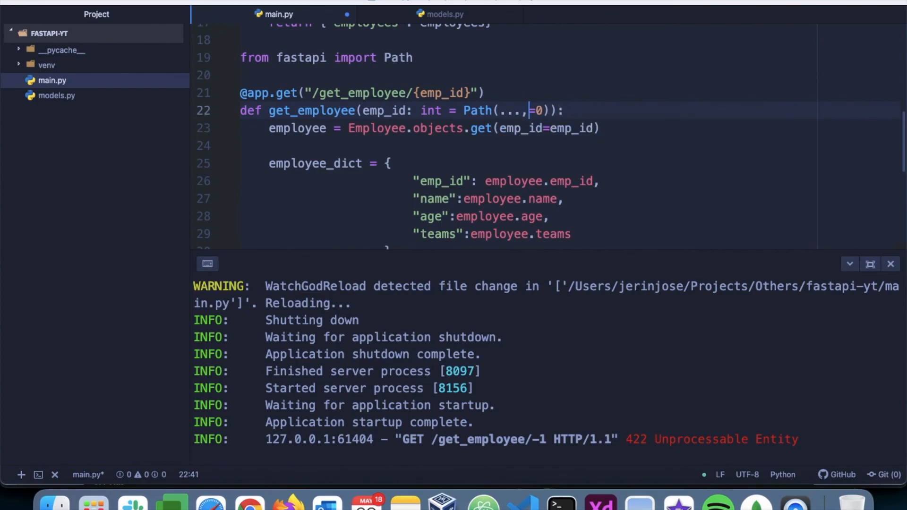
text(gt)
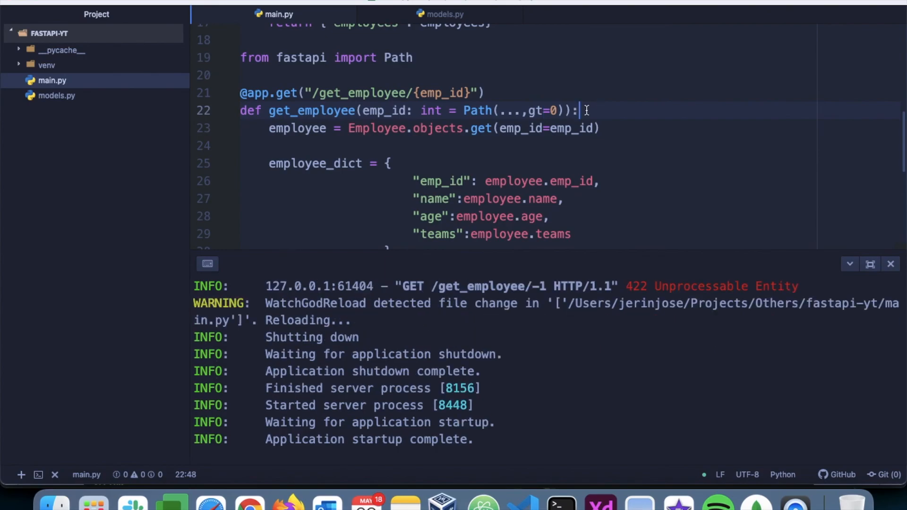
scroll(up, 3)
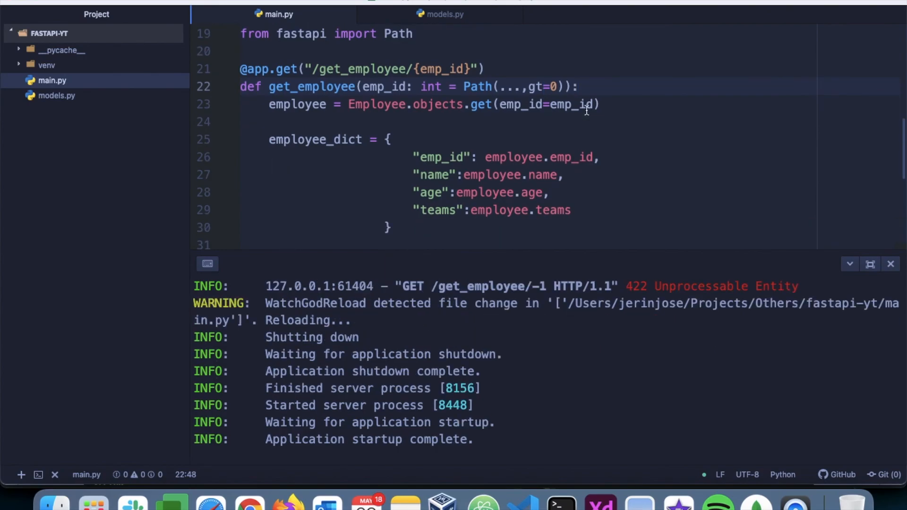
click(579, 86)
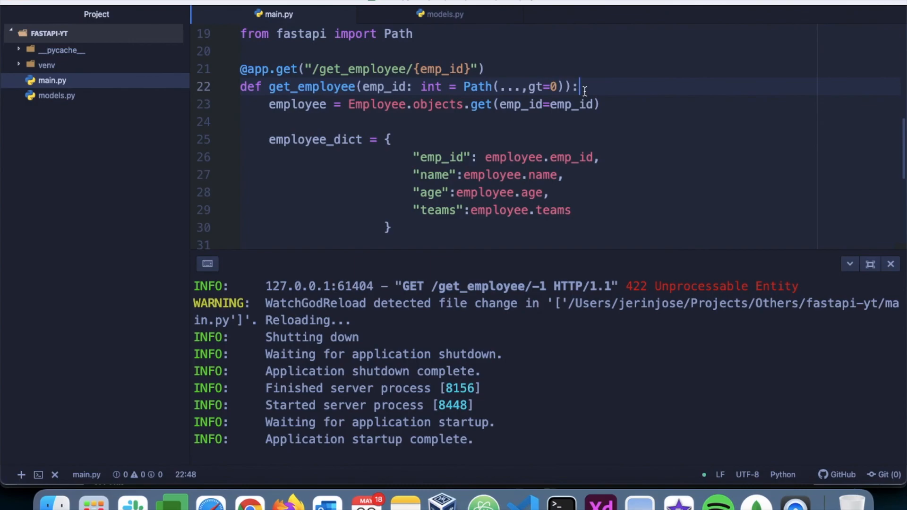